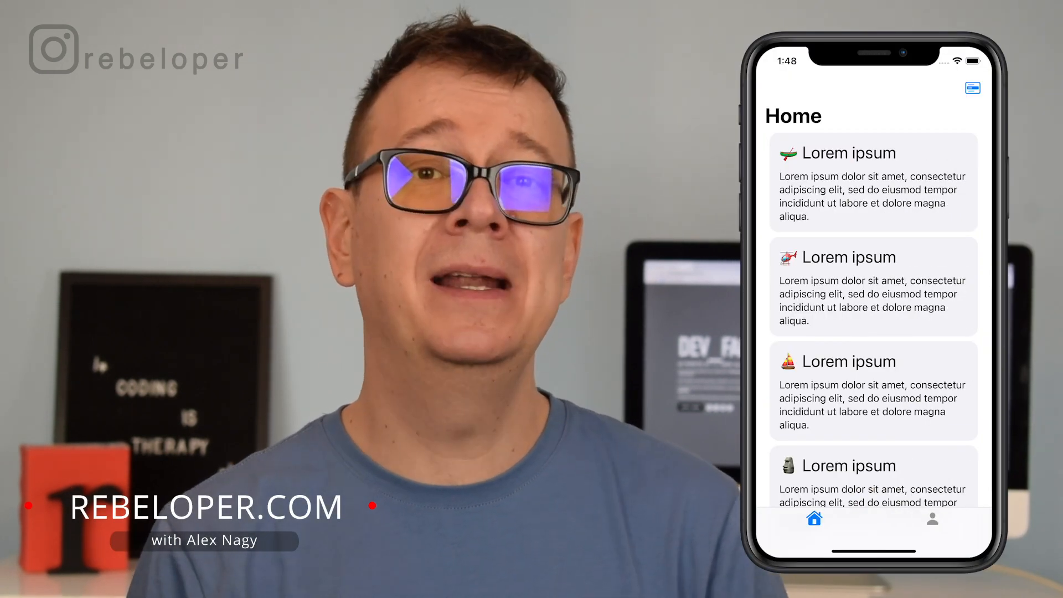
- Select SlideInViewExampleApp.swift to show the TabView with Home and Profile tabs
click(973, 87)
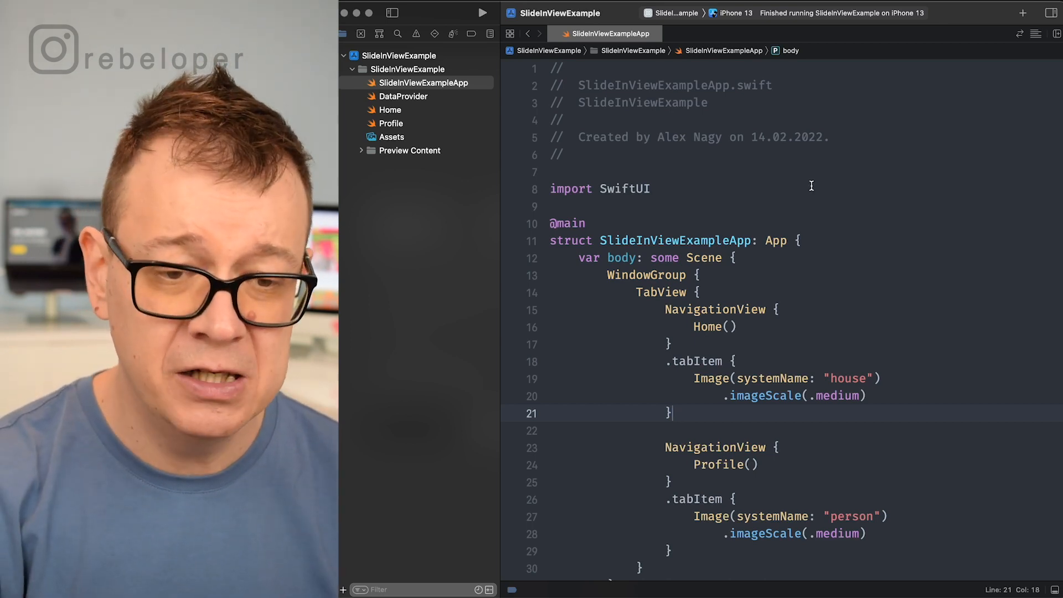
- Review the Home, Profile and DataProvider files in turn
scroll(down, 3)
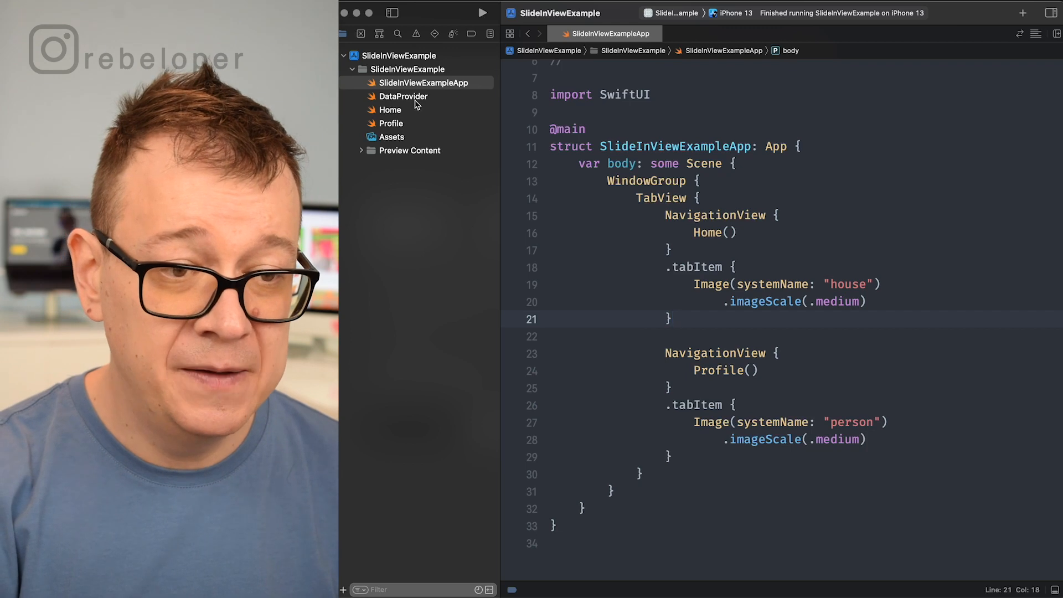
click(390, 109)
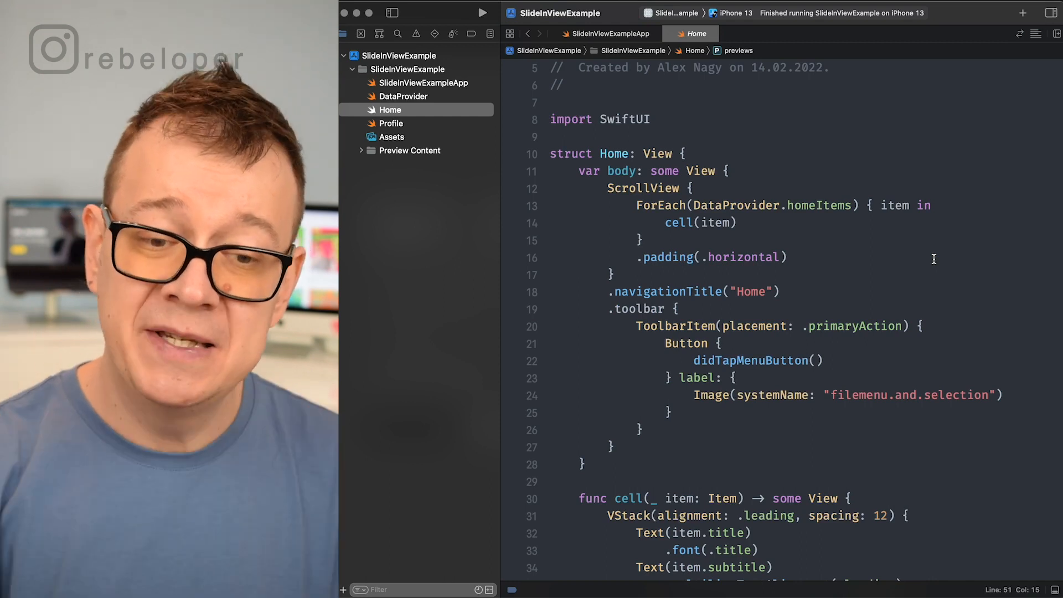
mouse_move(406, 129)
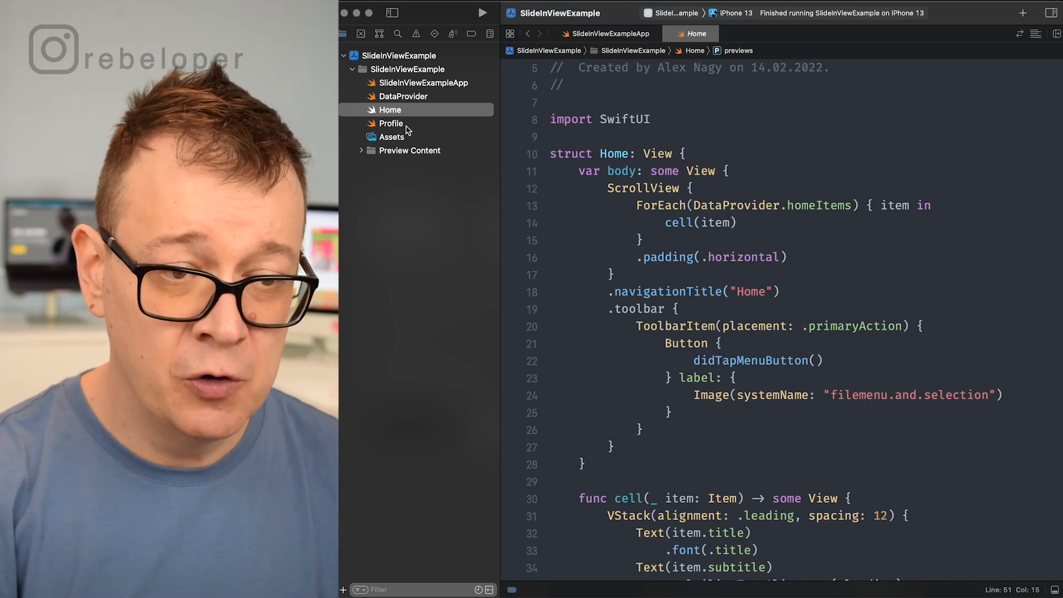
click(390, 124)
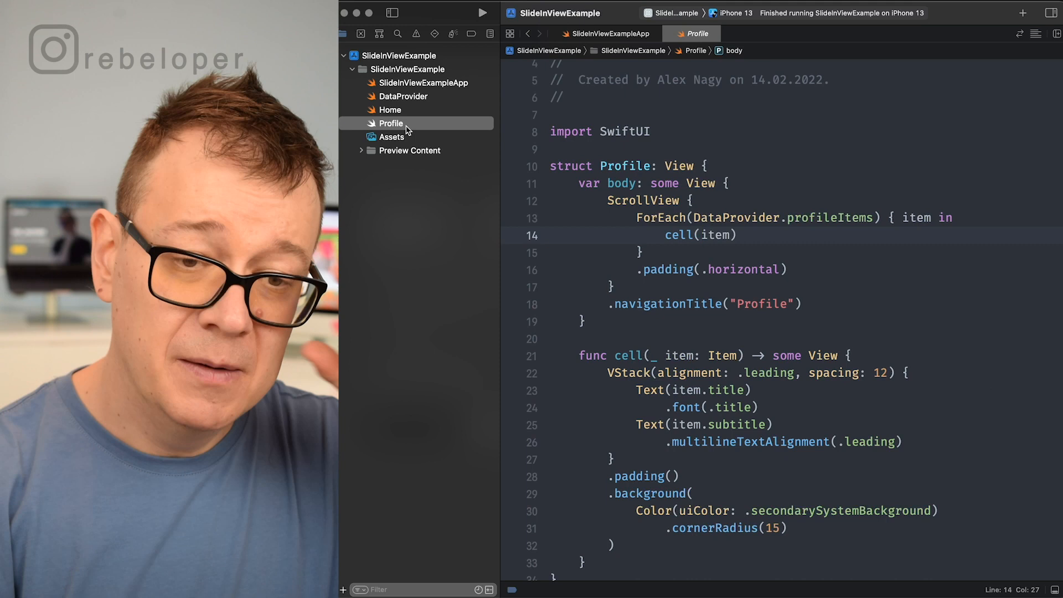
mouse_move(434, 103)
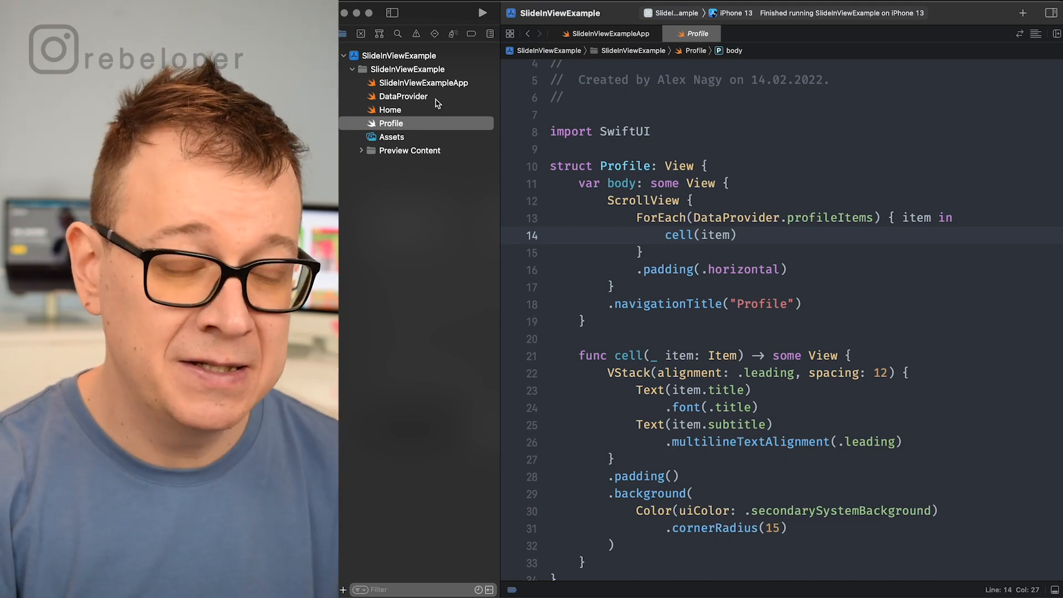
click(402, 96)
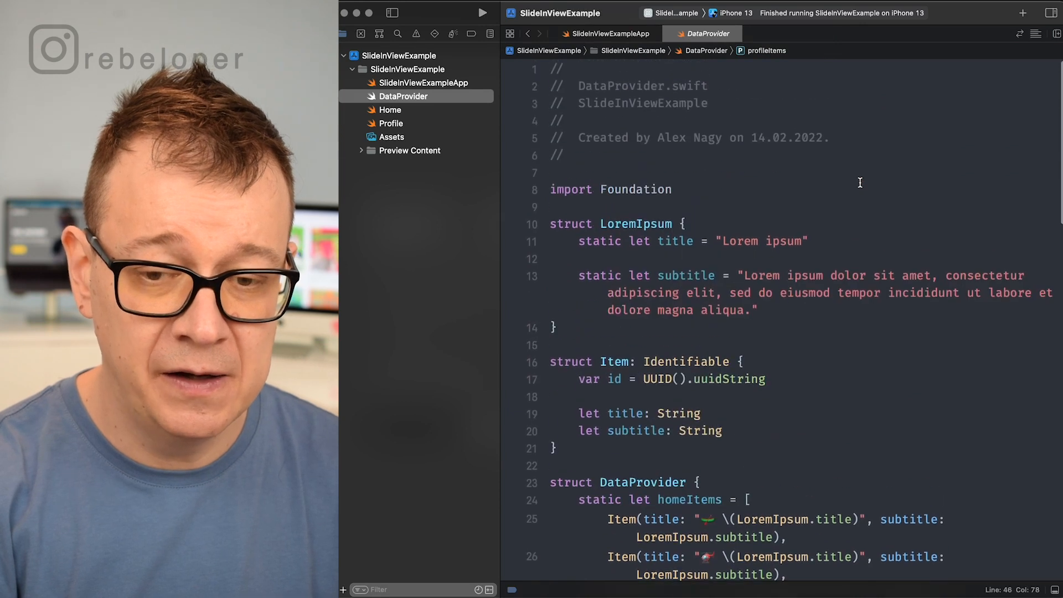
scroll(down, 3)
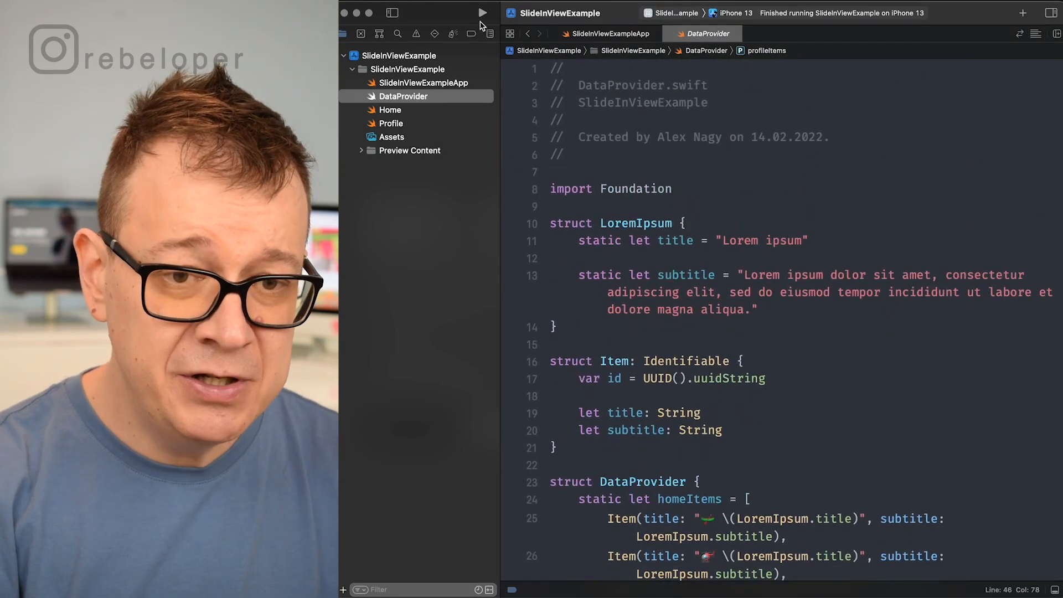
- Run the app in the iPhone 13 simulator and view the Profile tab
click(483, 12)
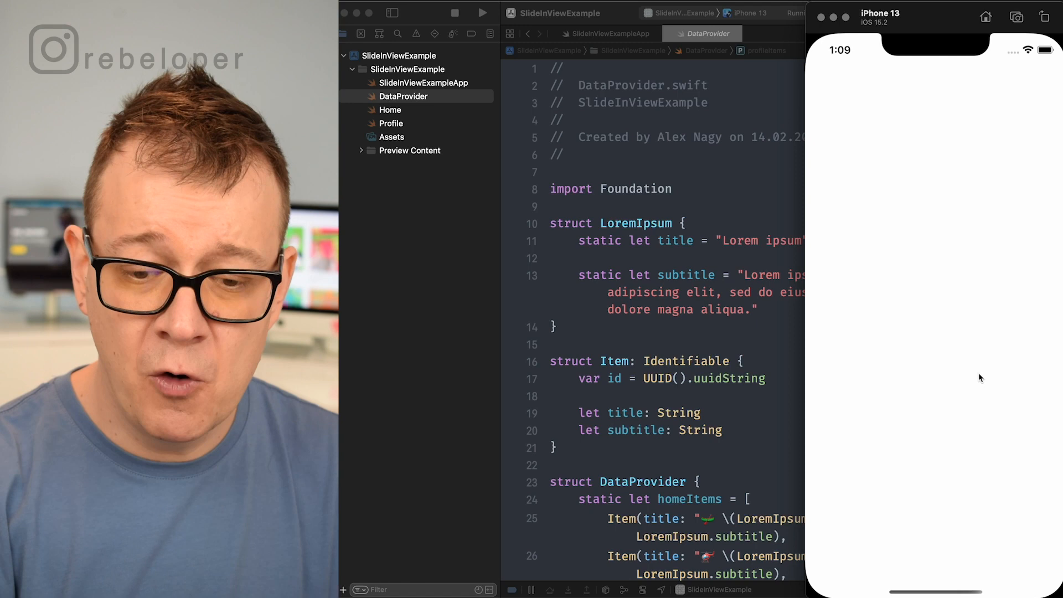
click(482, 12)
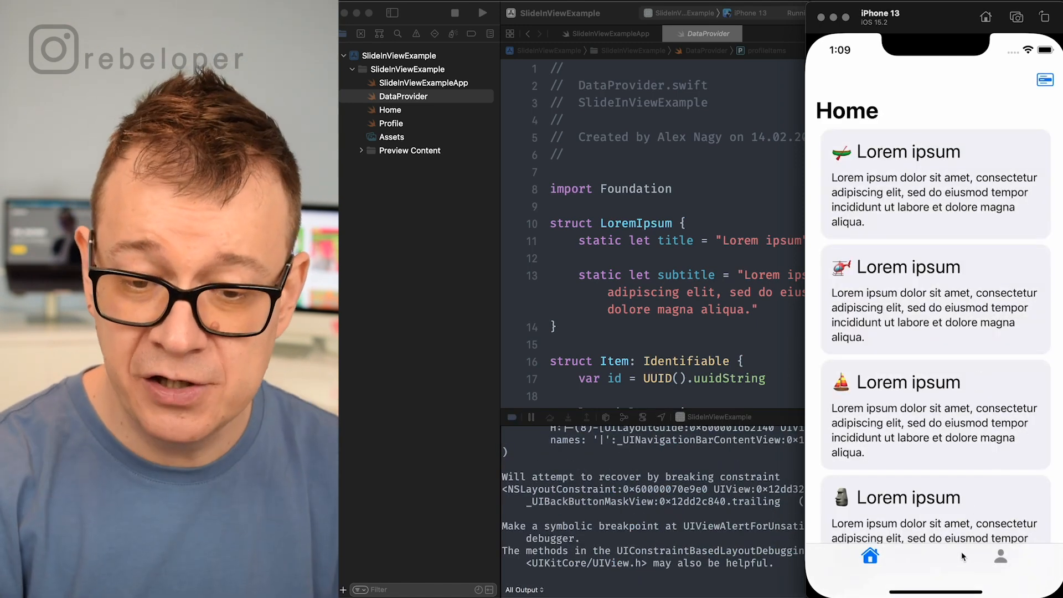
scroll(down, 3)
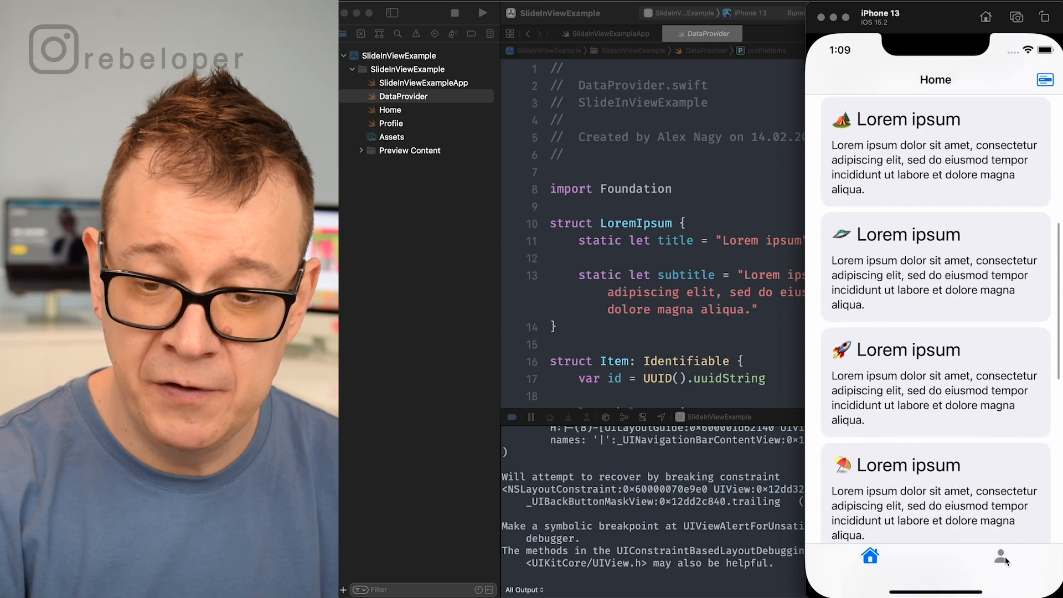
click(1001, 556)
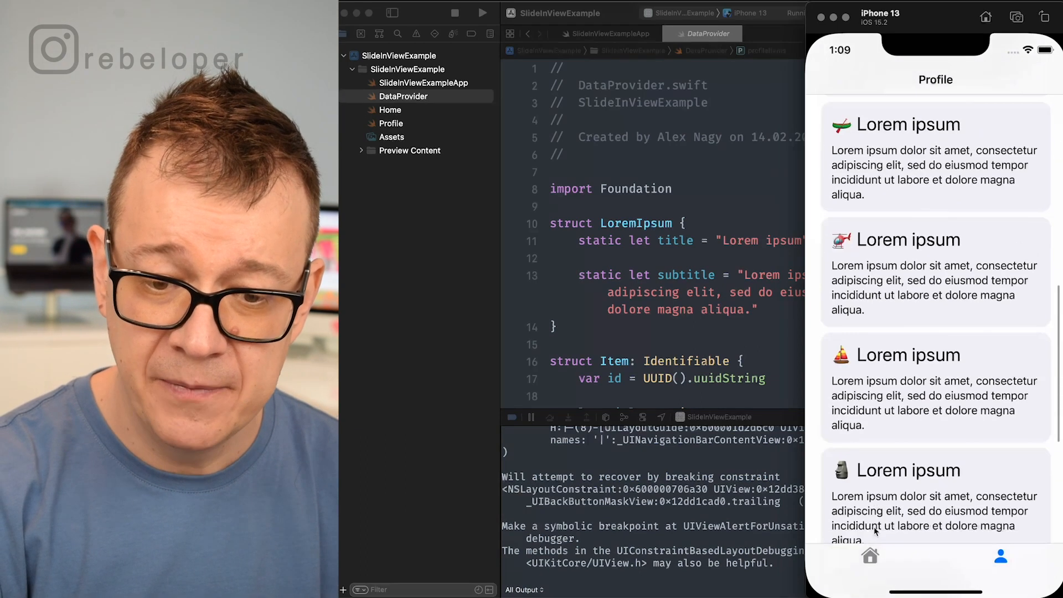
click(871, 556)
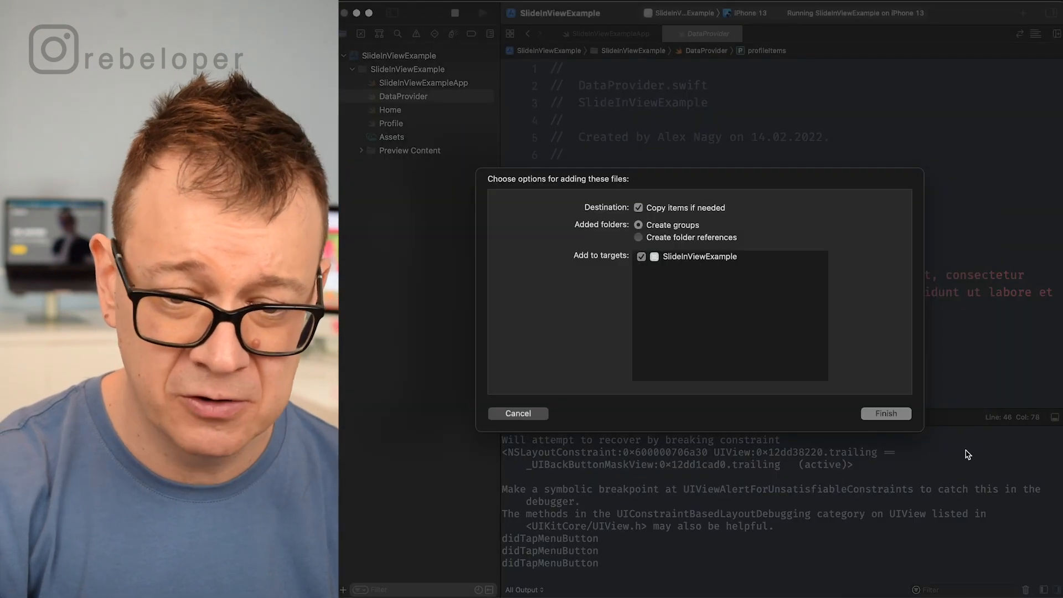
- Finish adding SlideInView.swift to the project
click(886, 413)
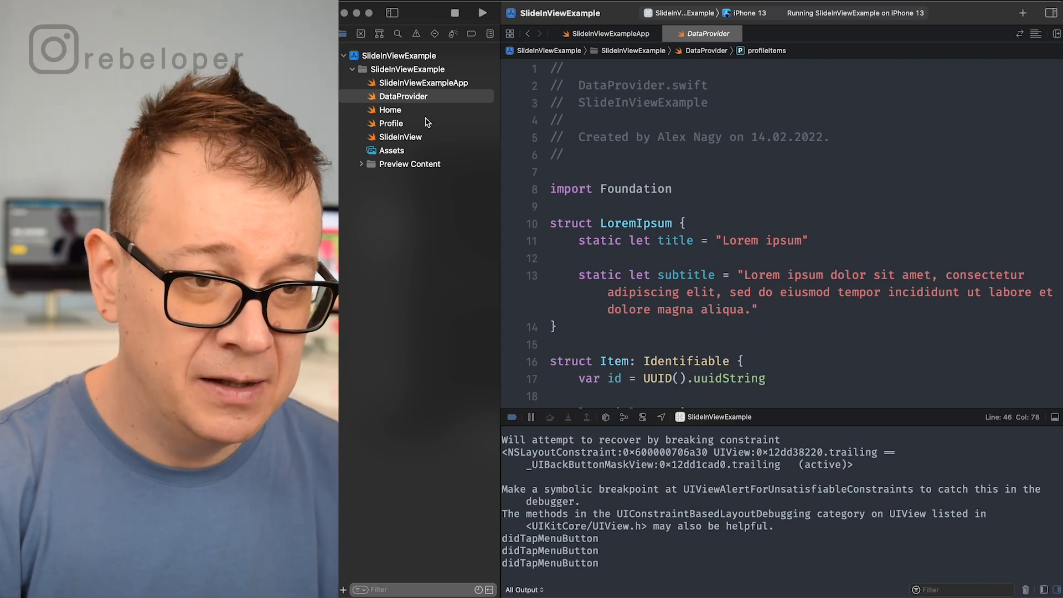
- Create a new SwiftUI View file named MenuView
click(390, 109)
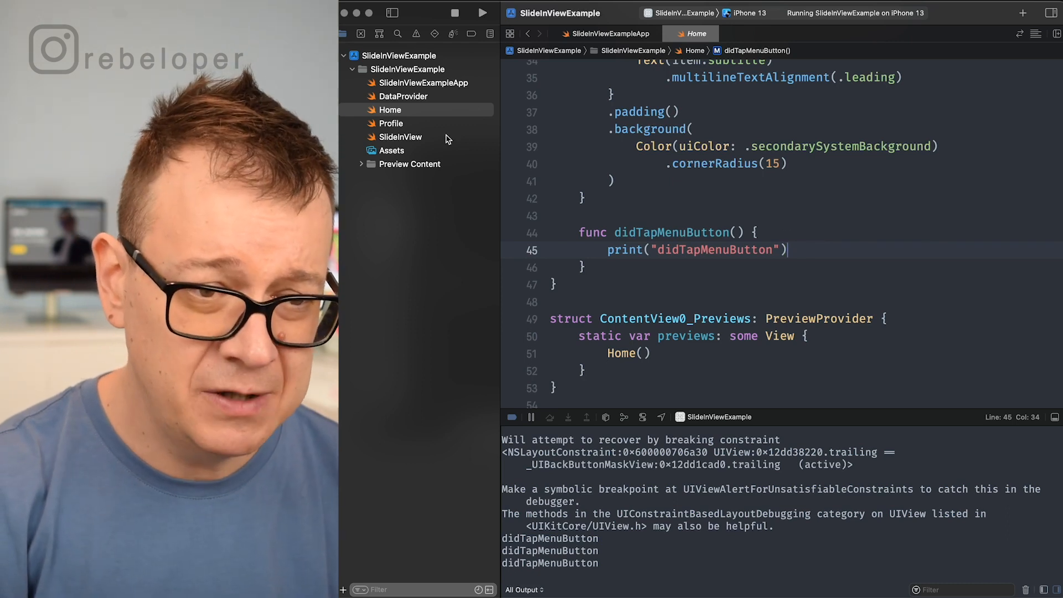
right_click(391, 123)
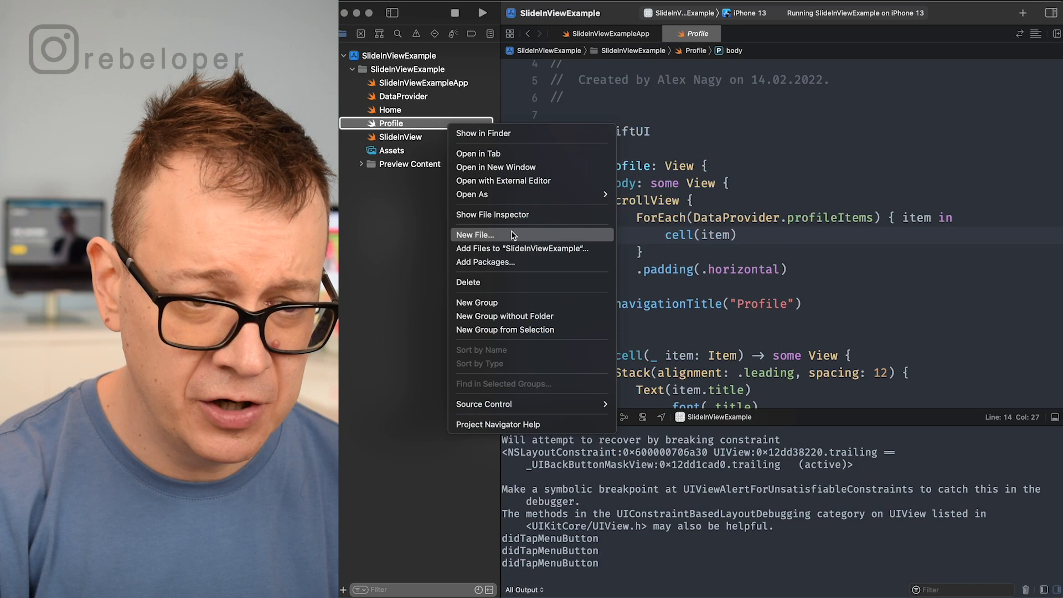
click(475, 235)
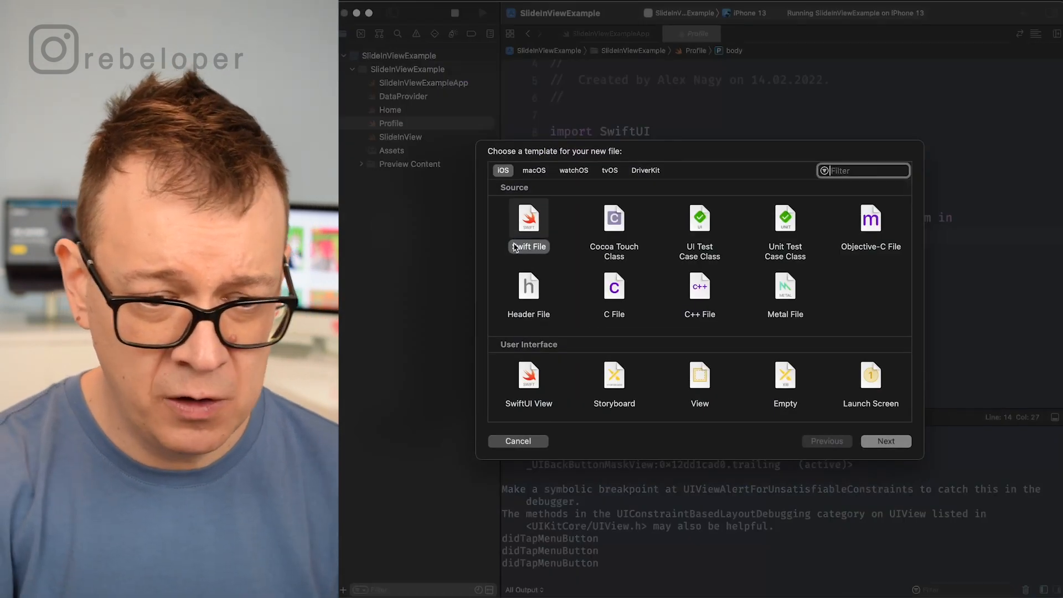
click(528, 380)
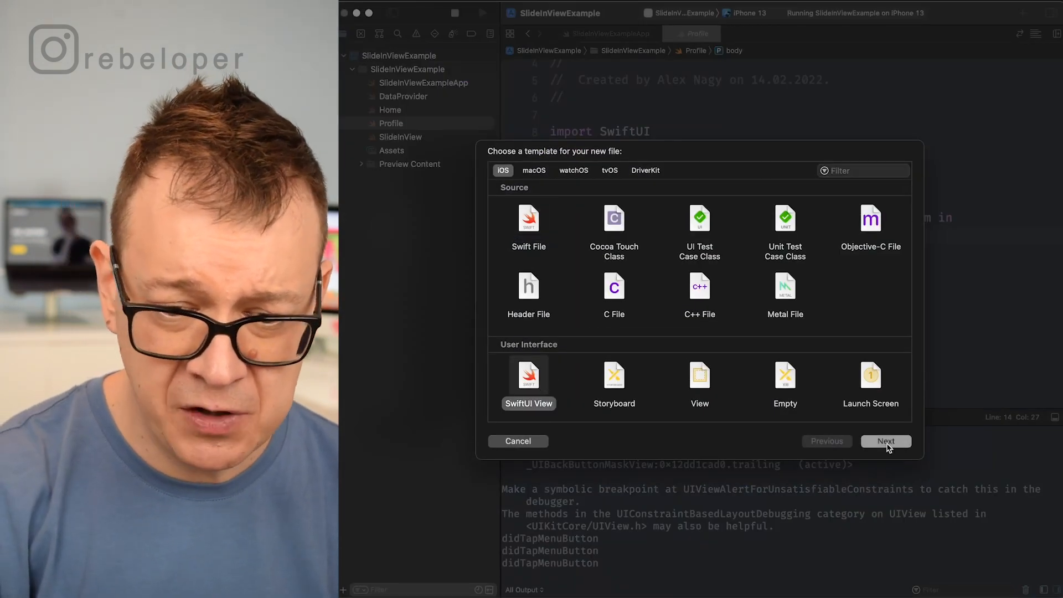
click(885, 441)
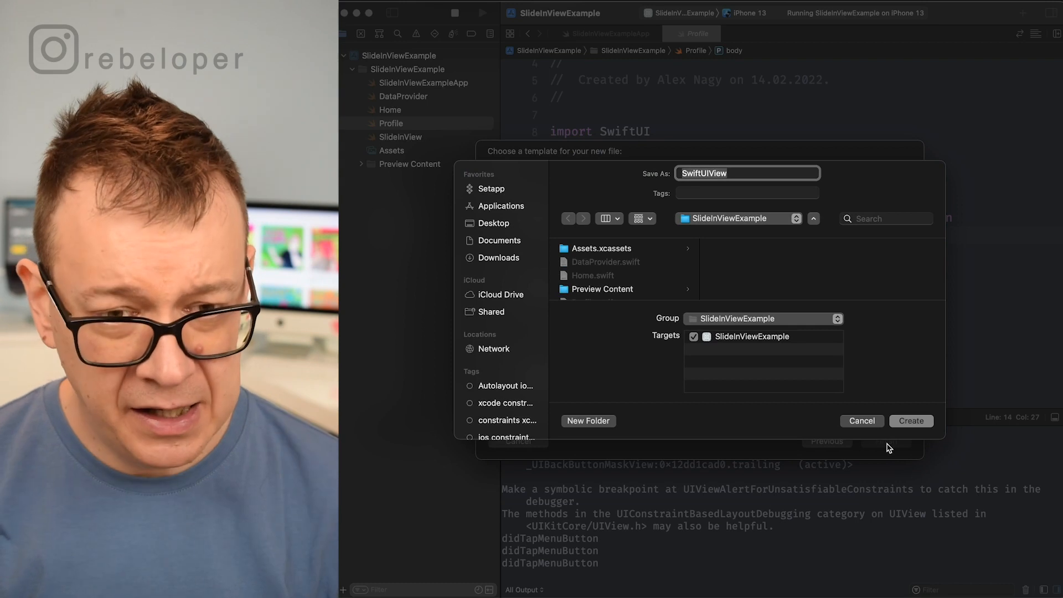
text(Mn)
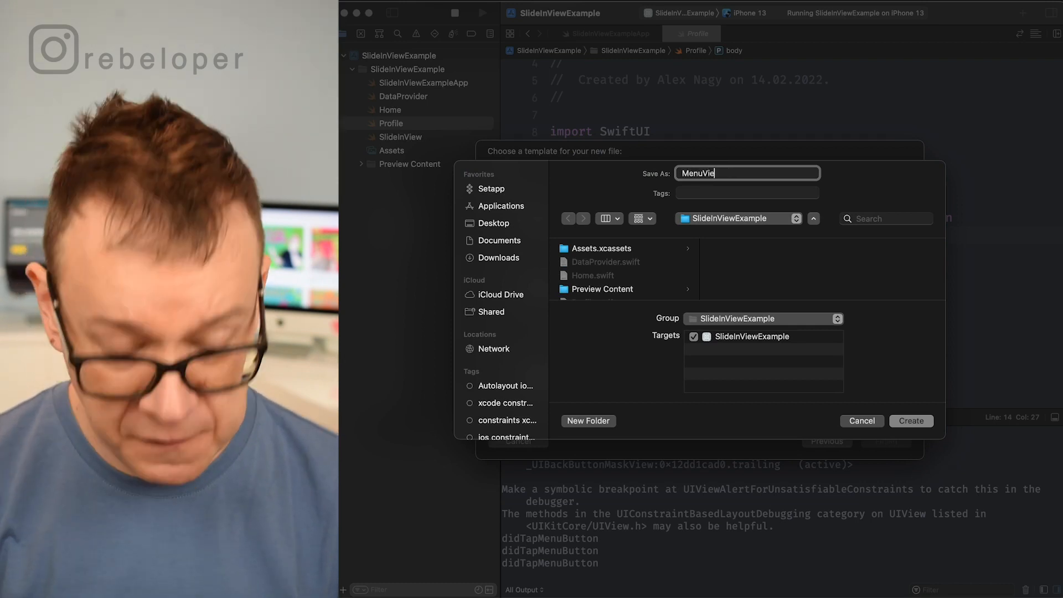
click(911, 421)
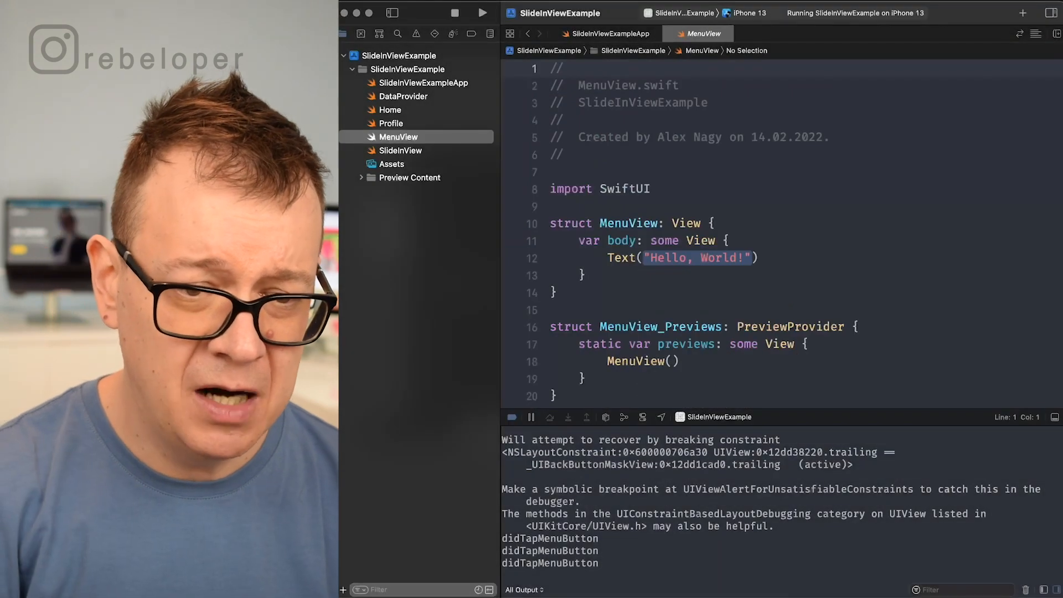
- Change the placeholder text to "Hello, MenuView!"
double_click(630, 224)
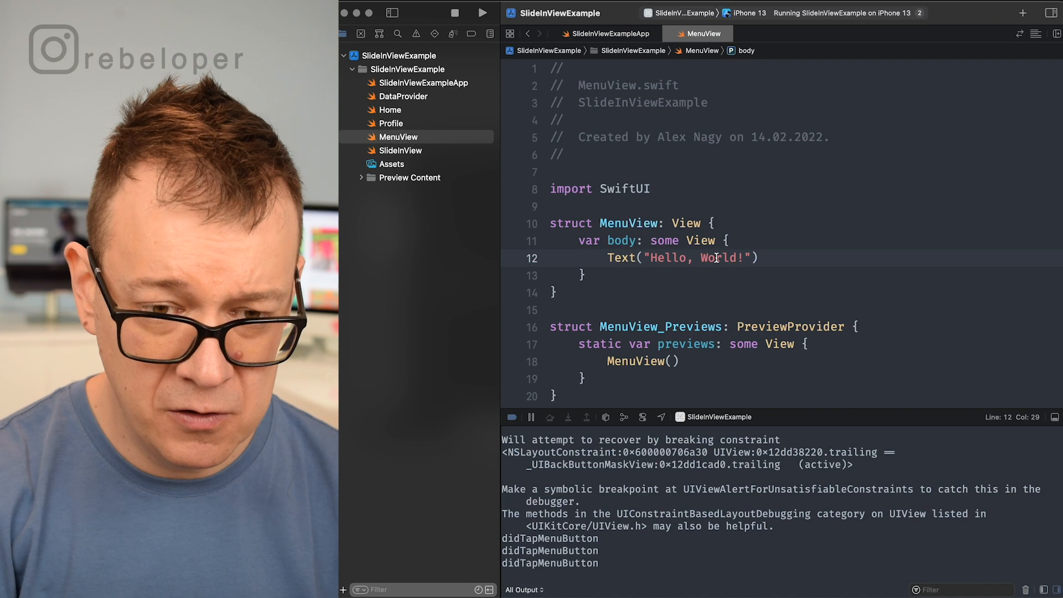
double_click(719, 257)
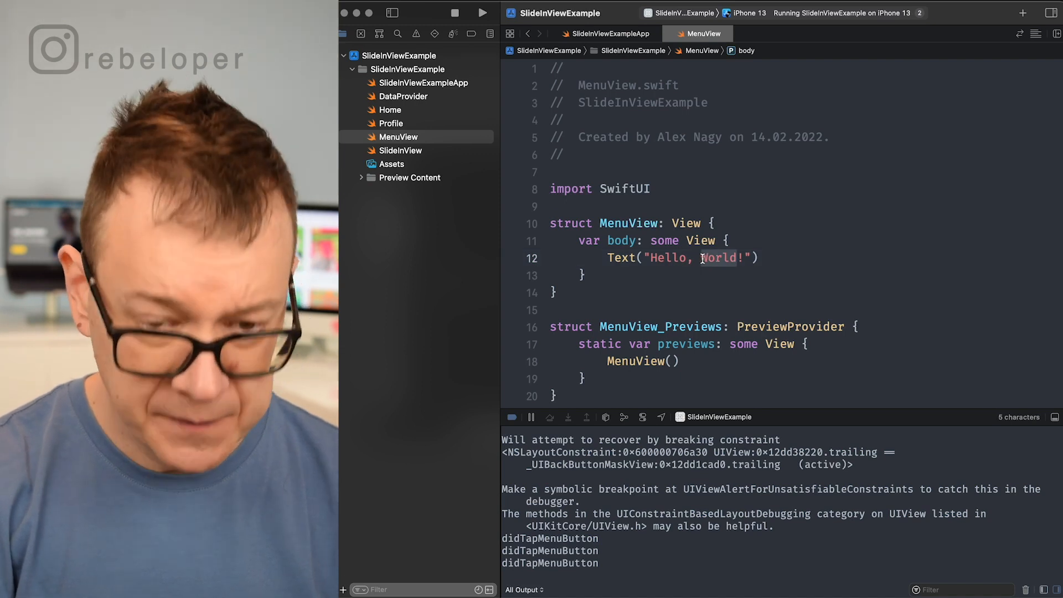
text(MenuView)
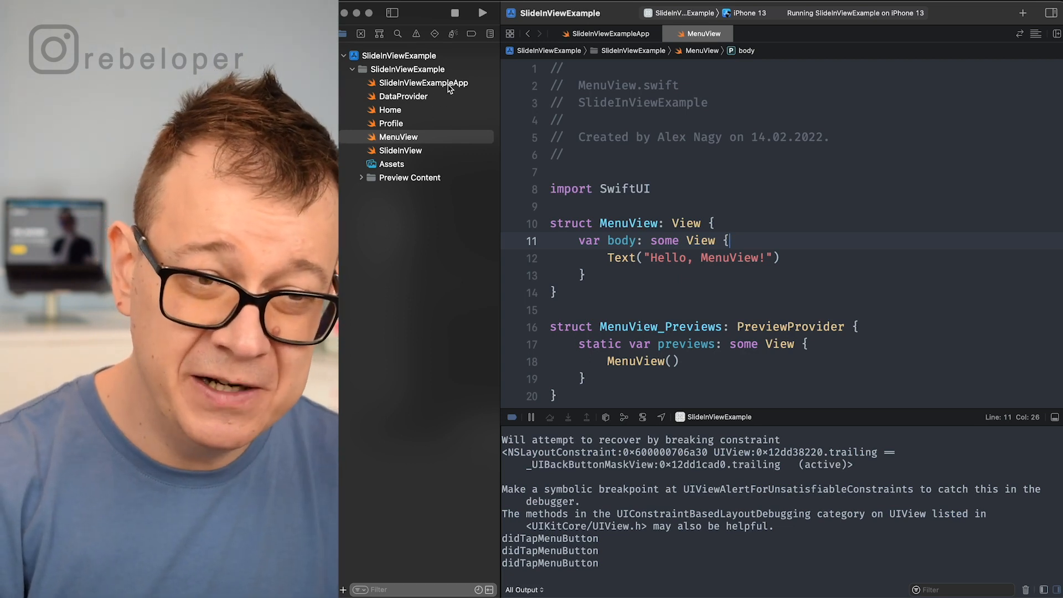
- Create a plain Swift file named SlideInMenuService
click(424, 82)
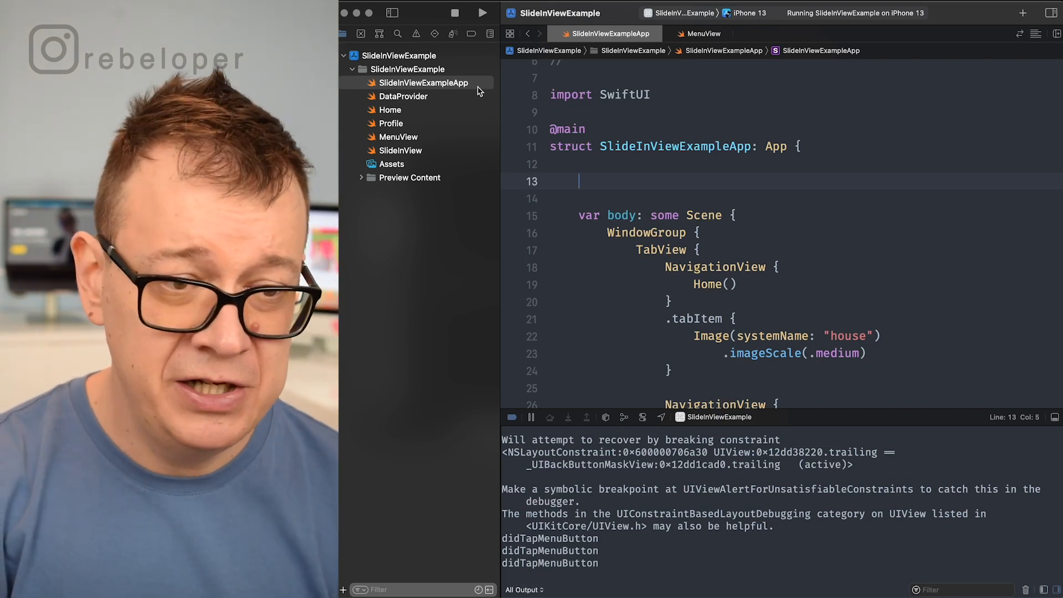
mouse_move(438, 153)
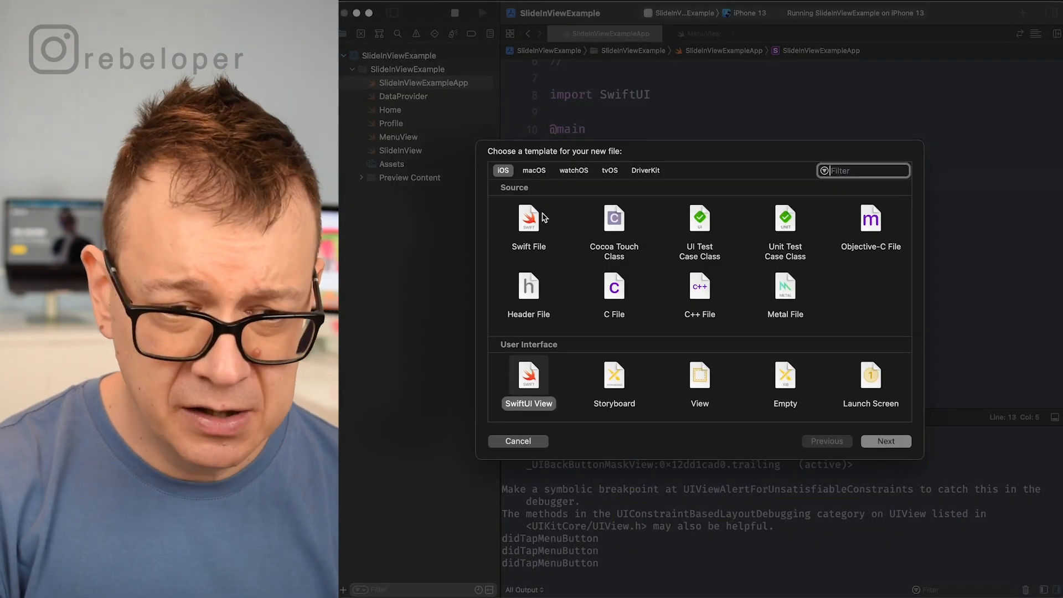
click(885, 441)
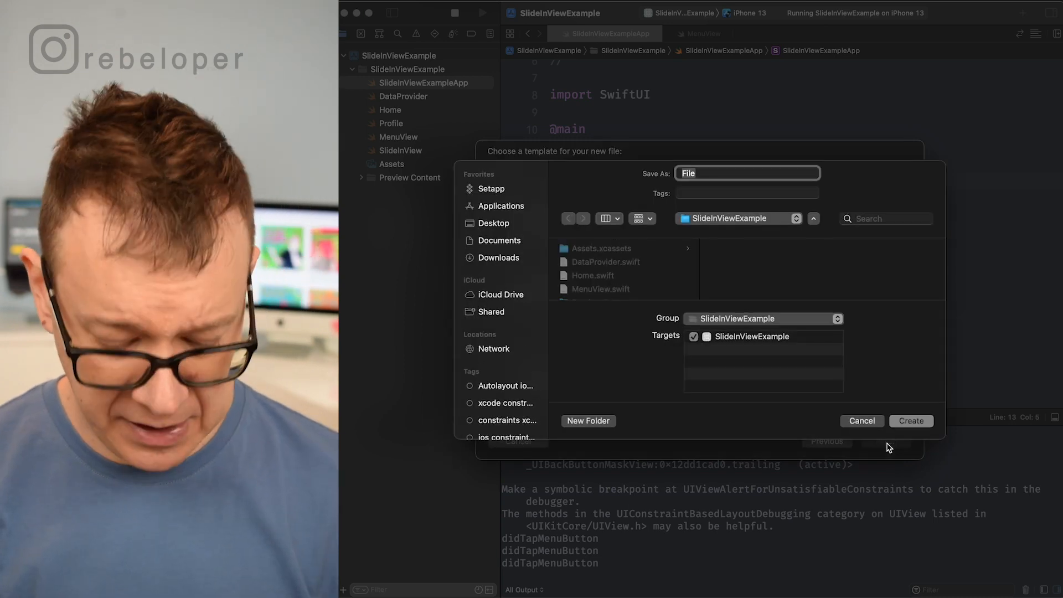
text(SlideIn)
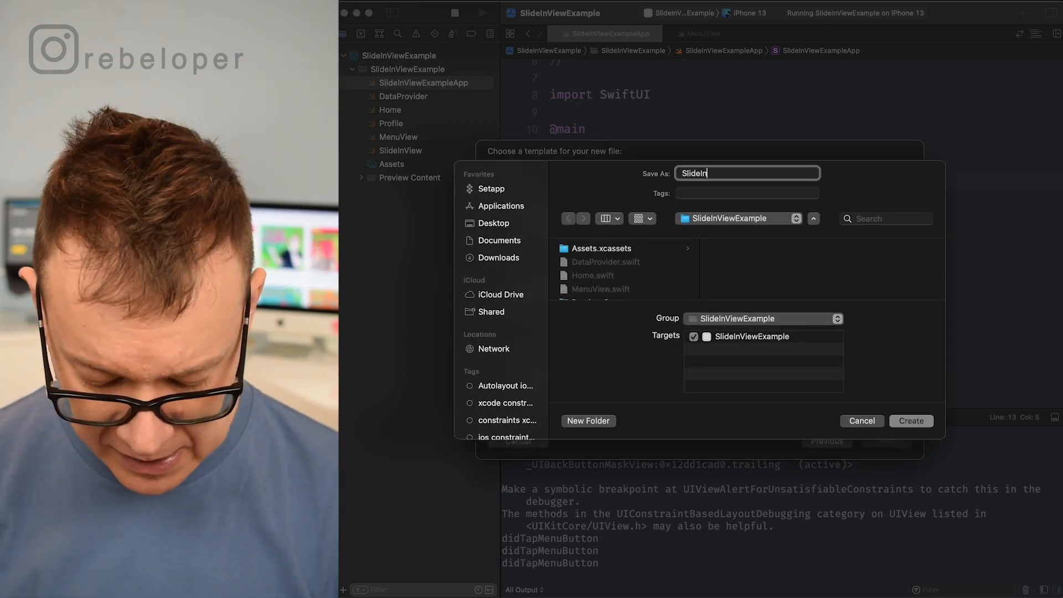
text(ViewSe)
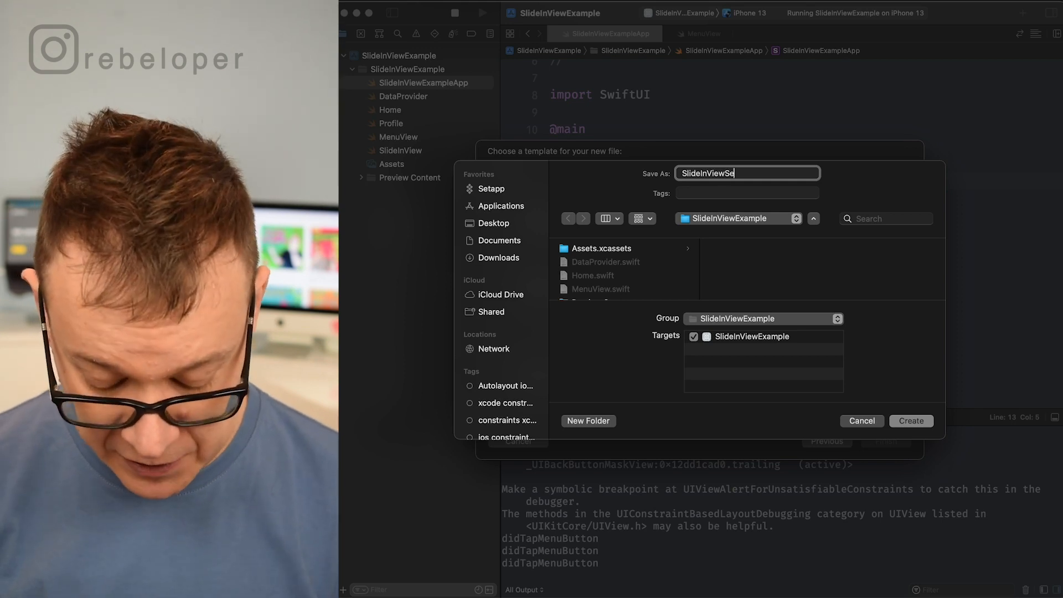
text(vice)
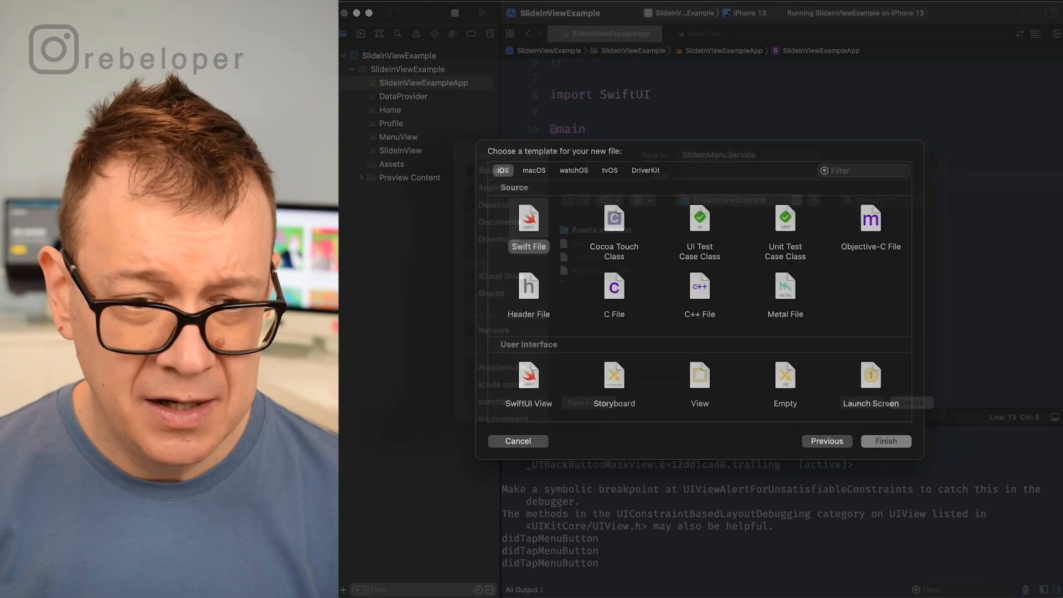
click(885, 440)
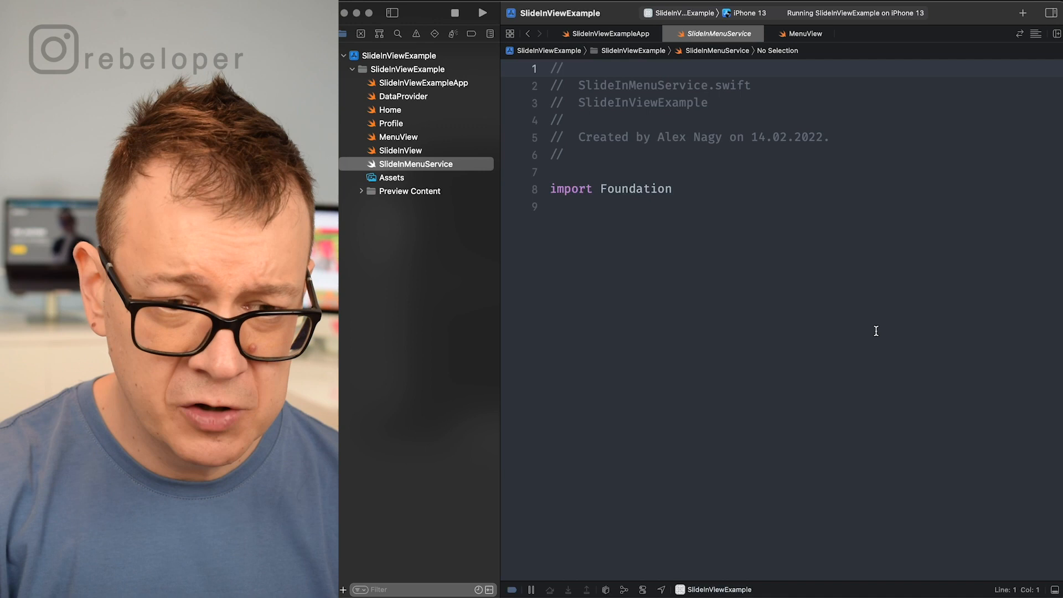
text(SwiftUI)
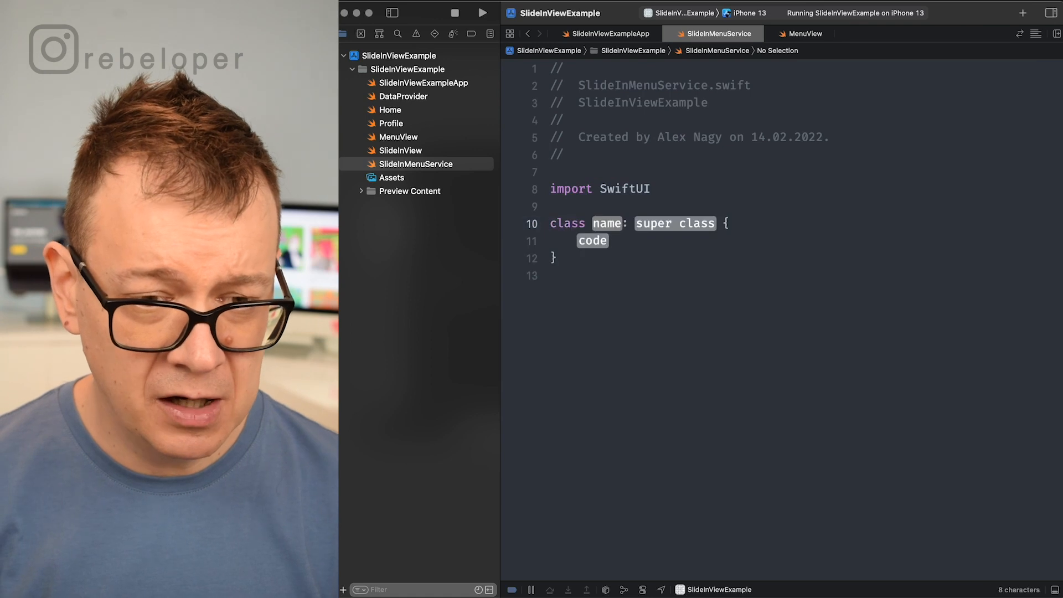
double_click(644, 85)
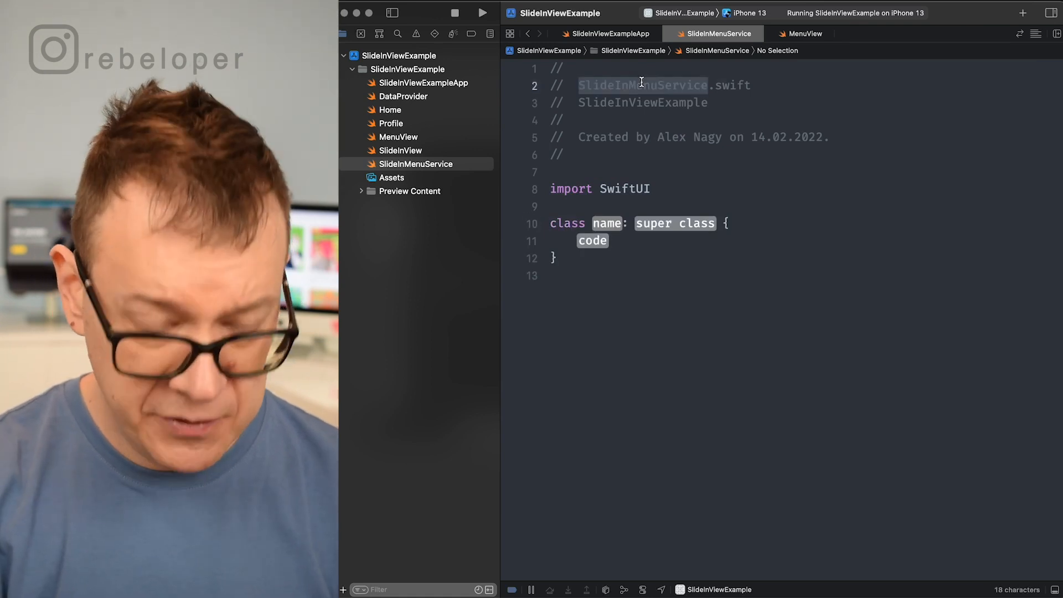
text(SlideInMenuService)
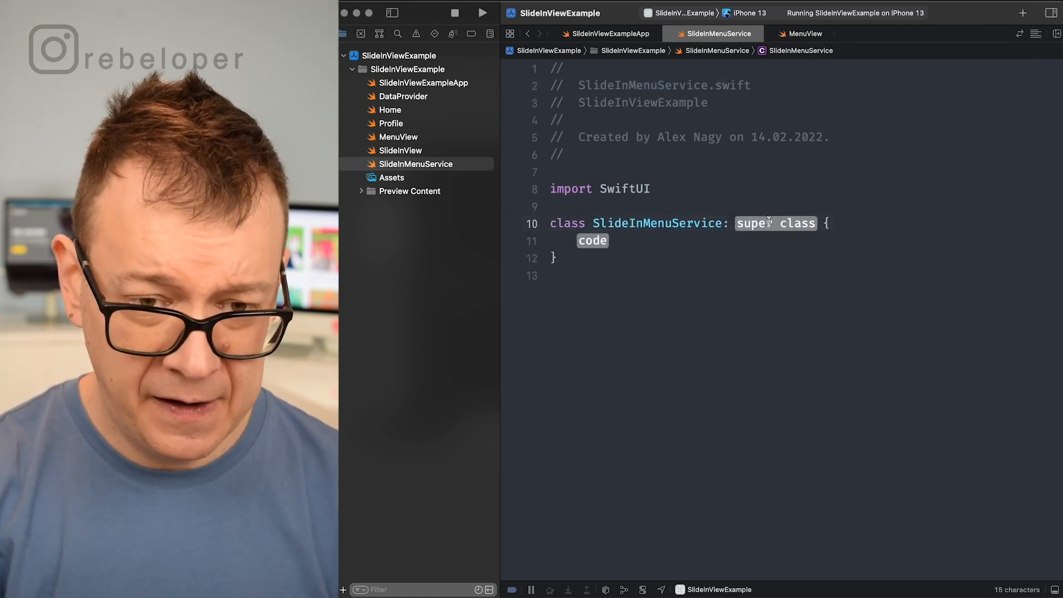
text(ObservedObject)
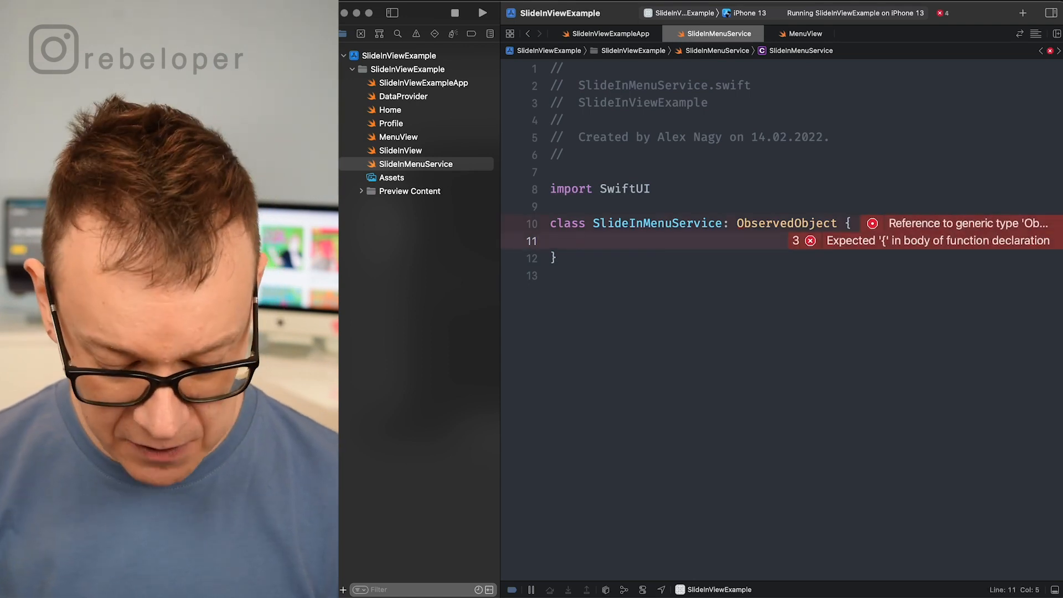
text(@Publis)
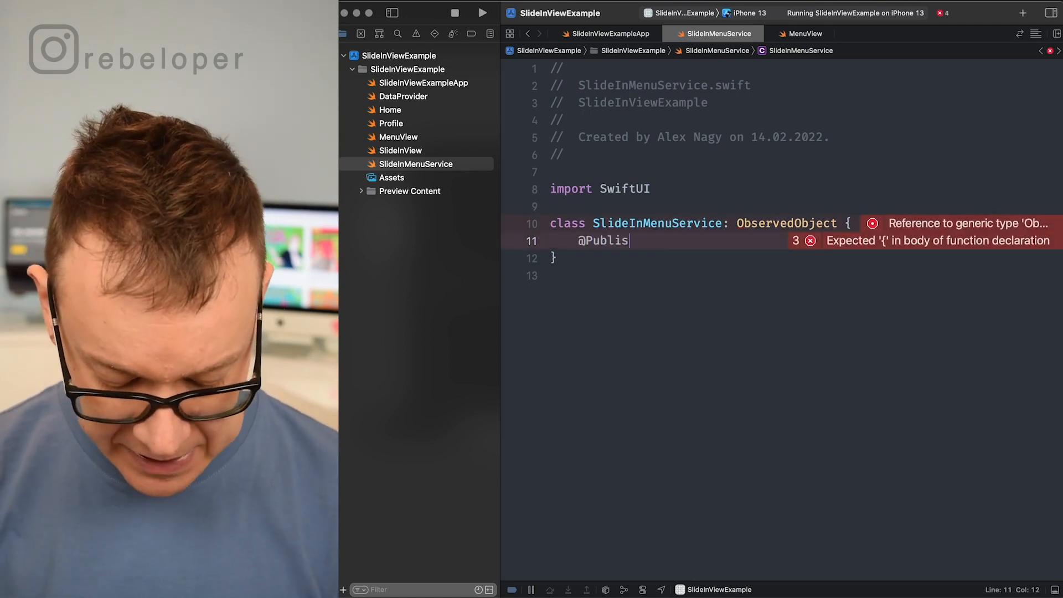
text(hed var)
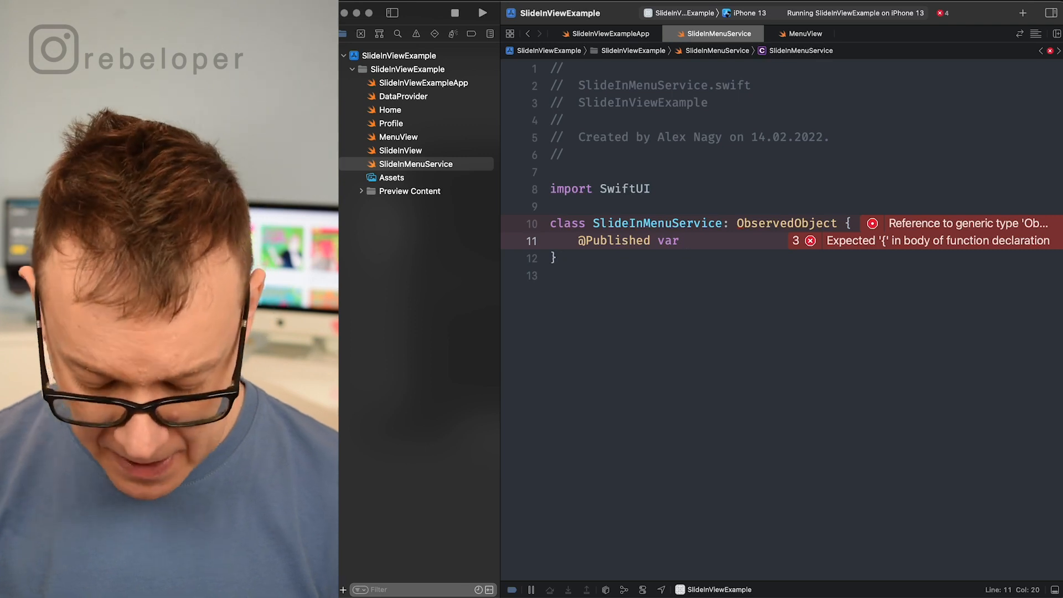
text(isPresented = false)
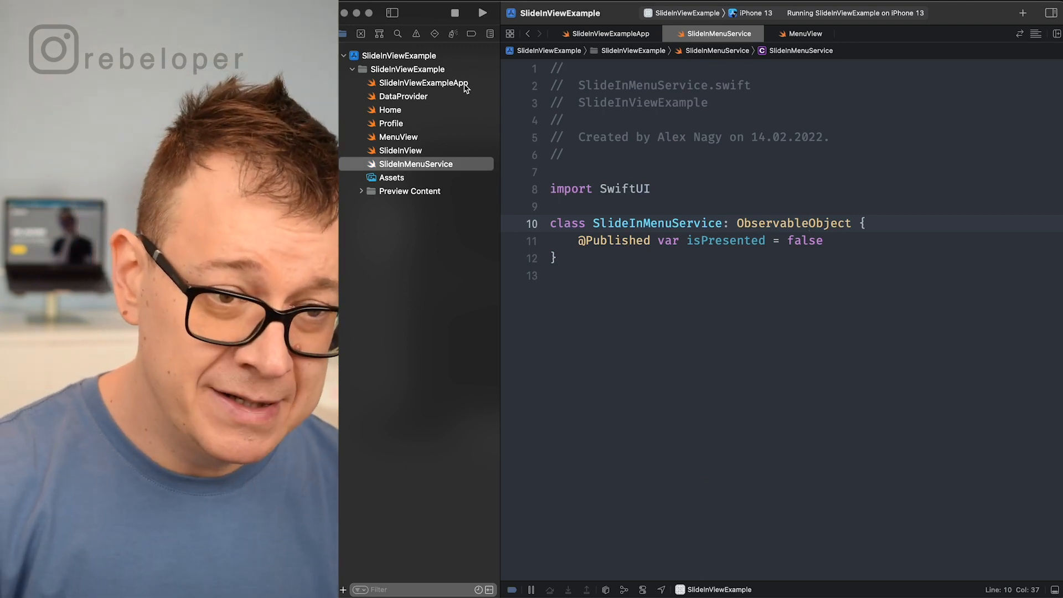
click(423, 82)
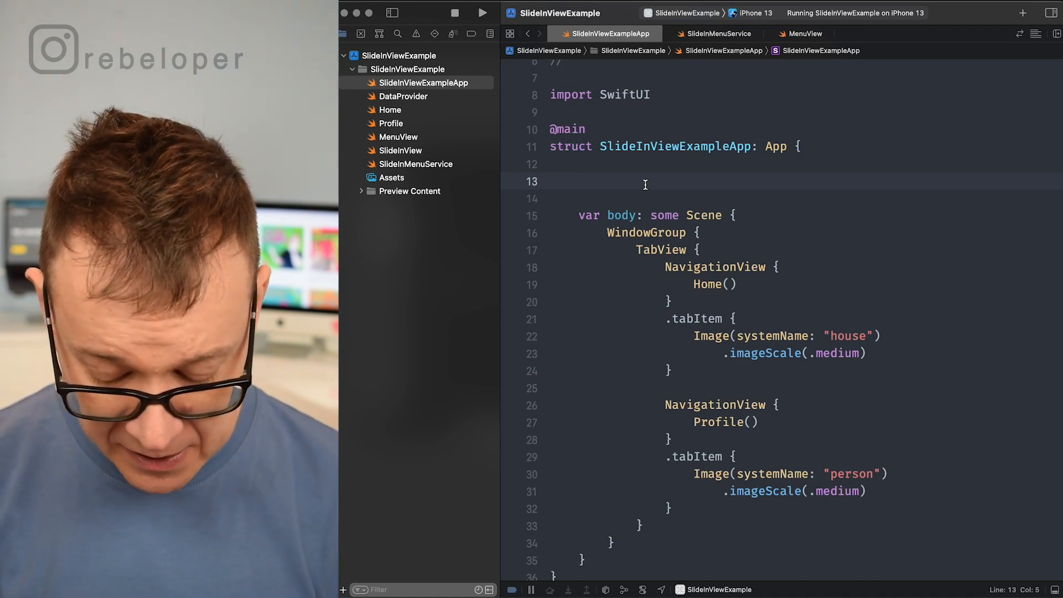
text(@StateObject private var name = type())
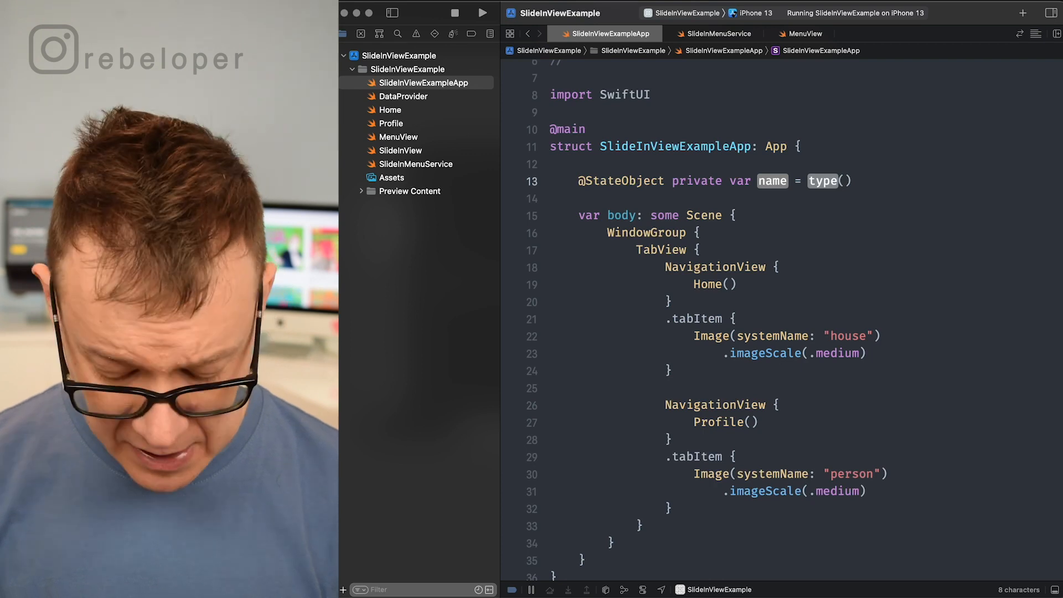
text(slideIn)
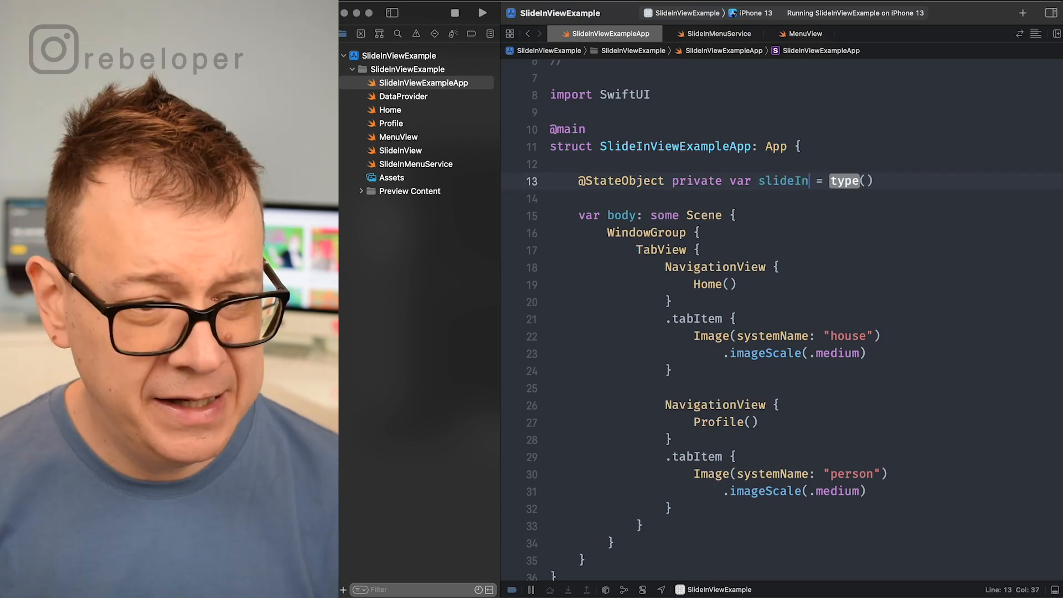
text(MenuS)
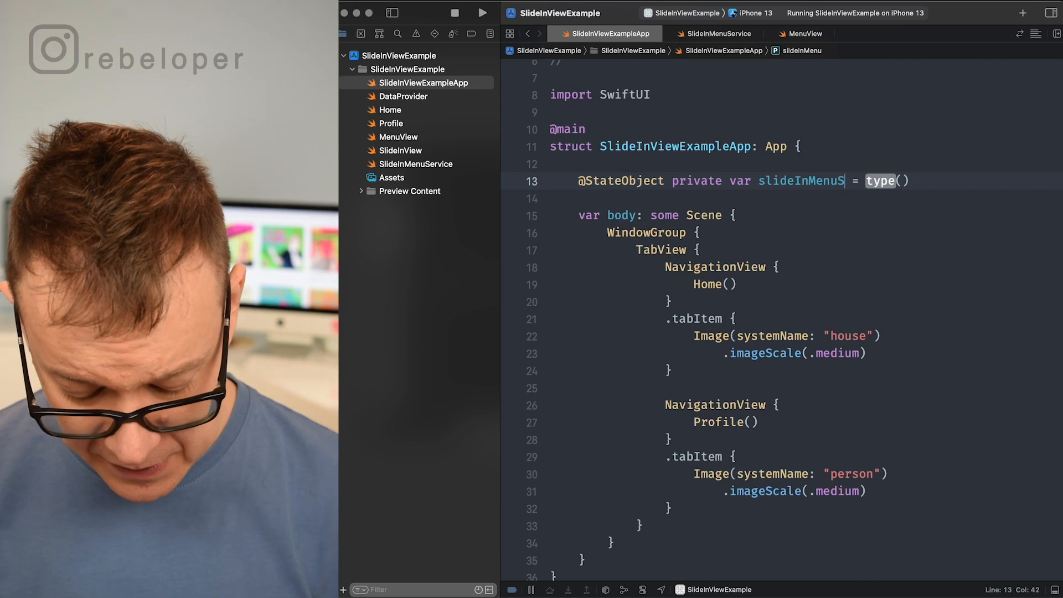
text(ervice)
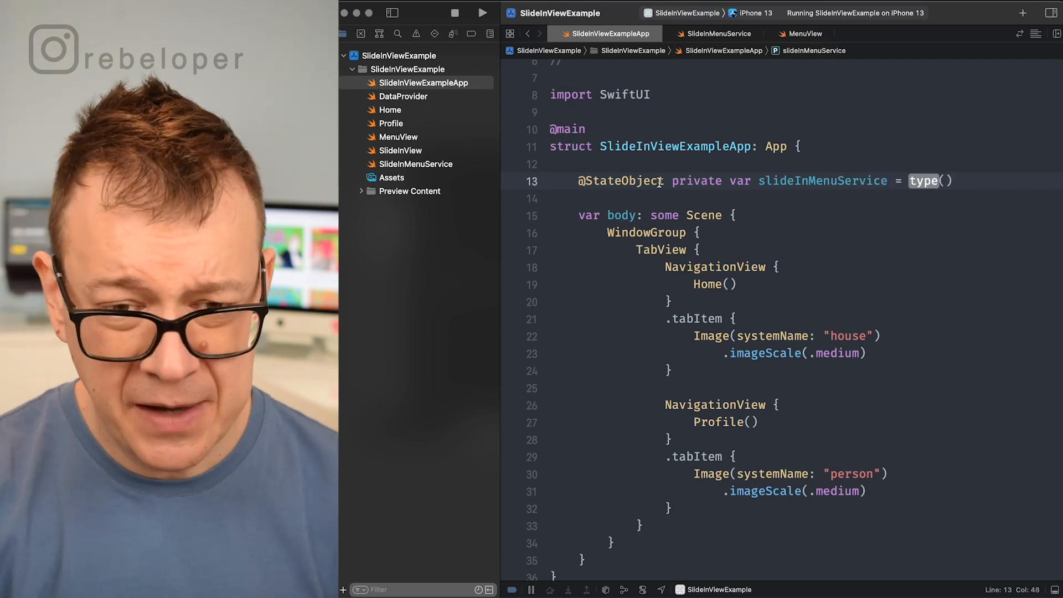
text(SlideInMenuServic)
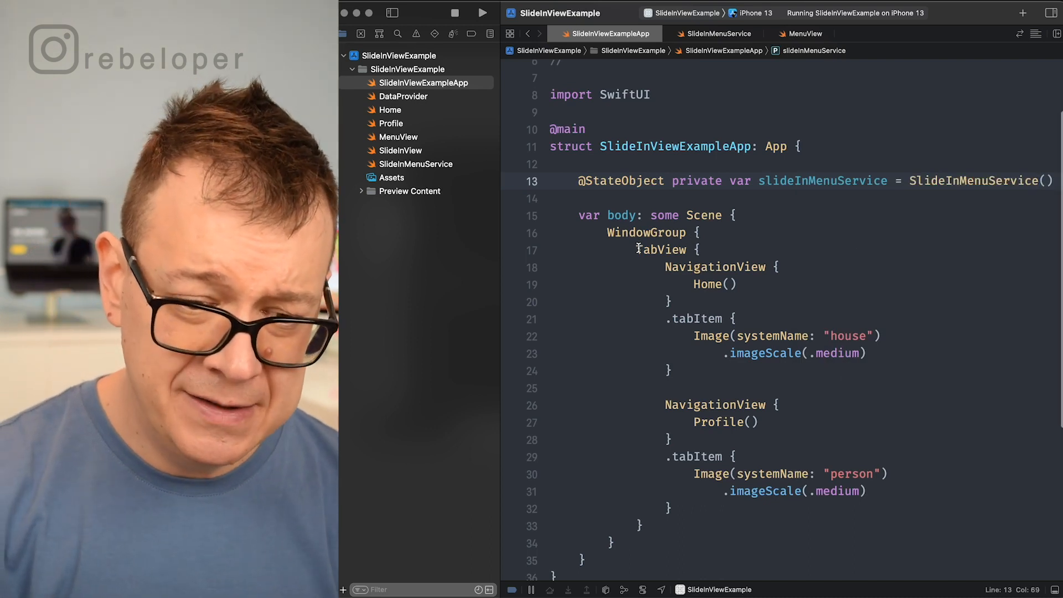
- Wrap the TabView in a Group and apply .environmentObject(slideInMenuService)
scroll(down, 3)
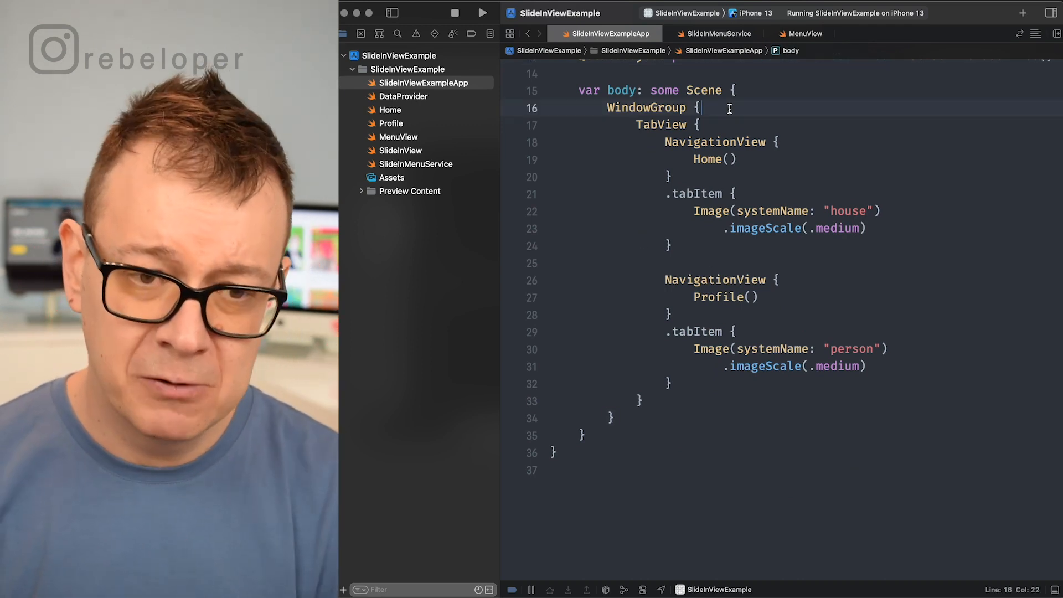
text(Group {)
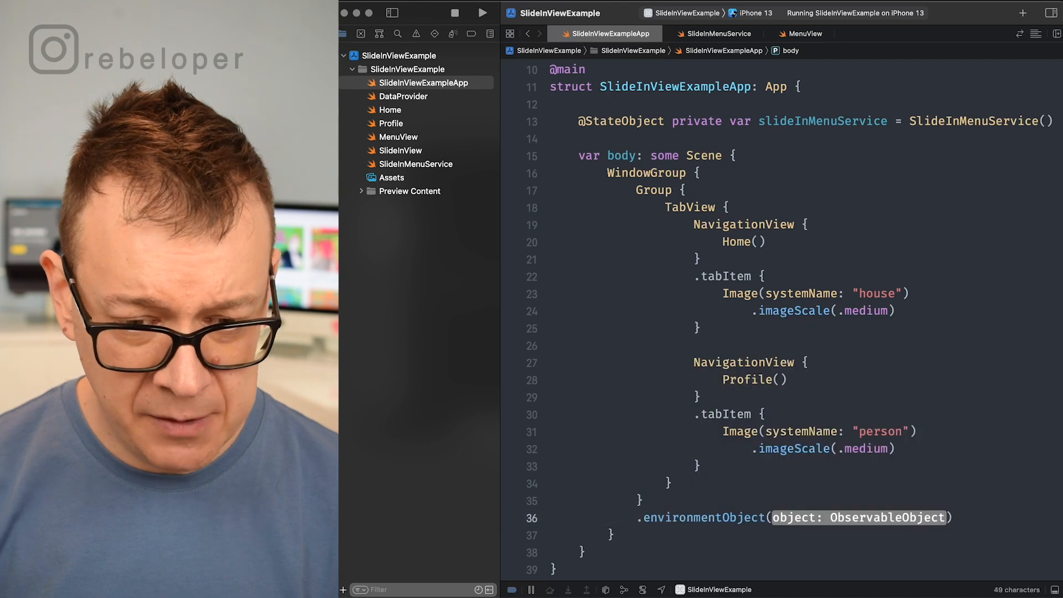
text(slideInMenuService)
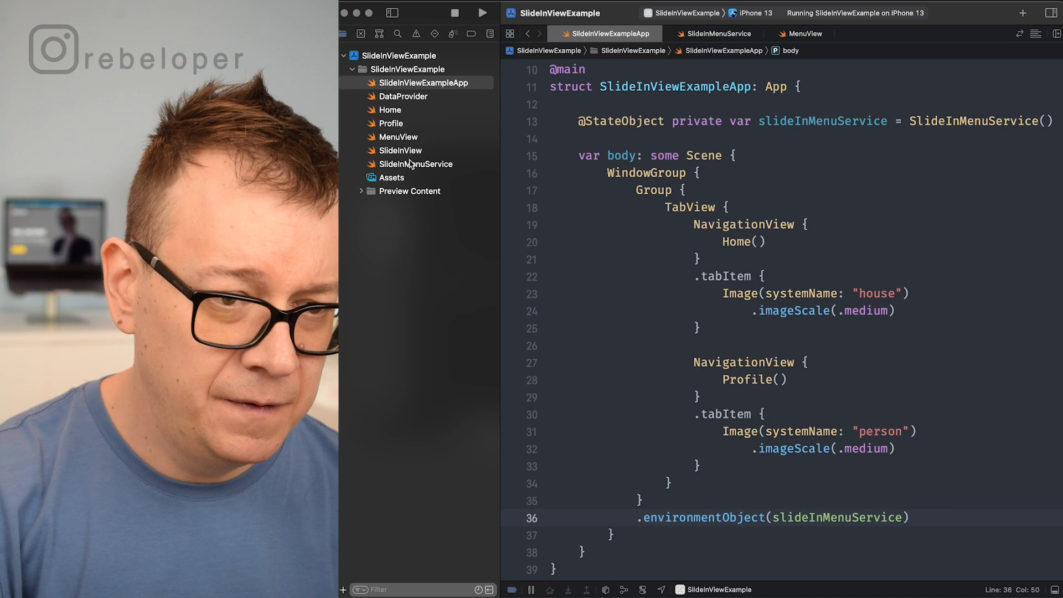
click(390, 109)
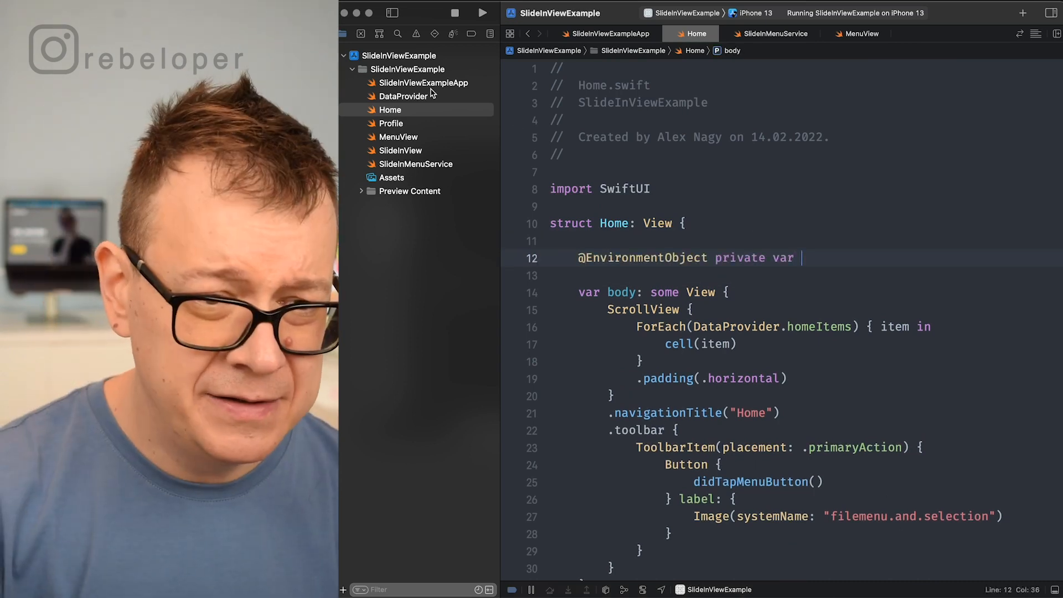
click(425, 82)
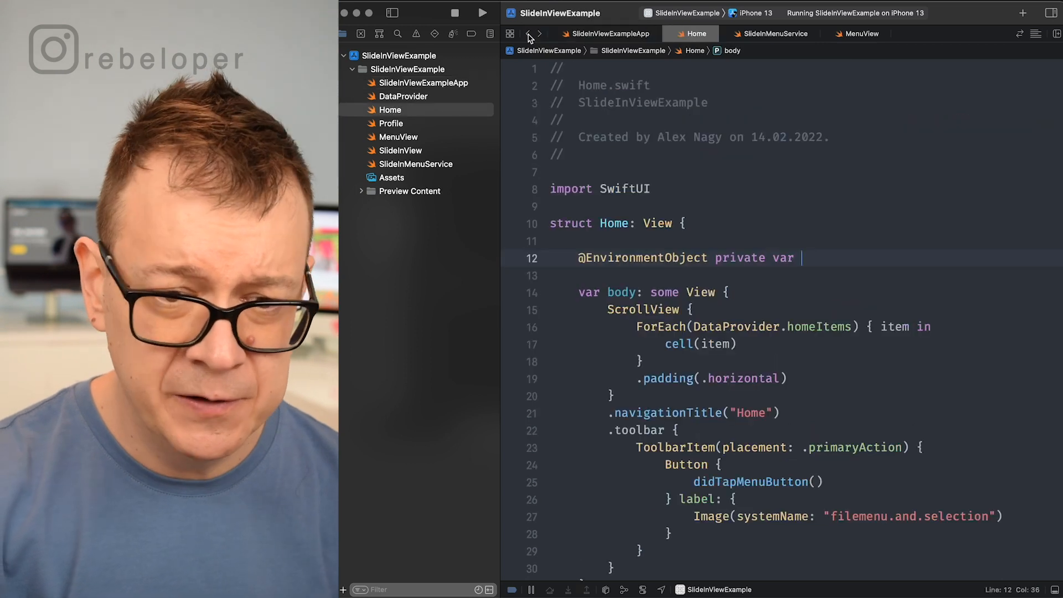
text(slideInMenuService)
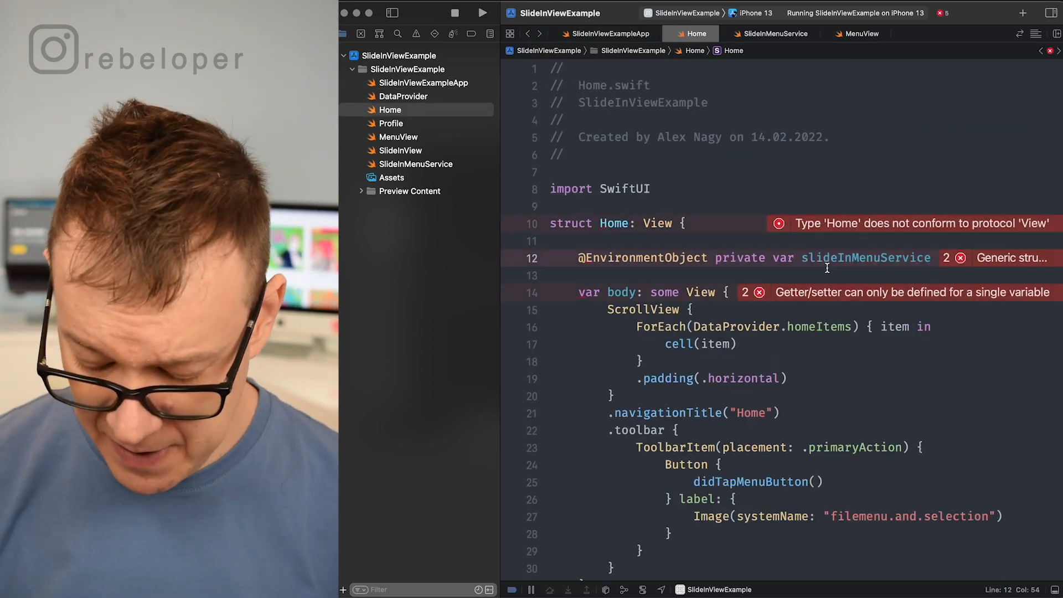
text(: Slid)
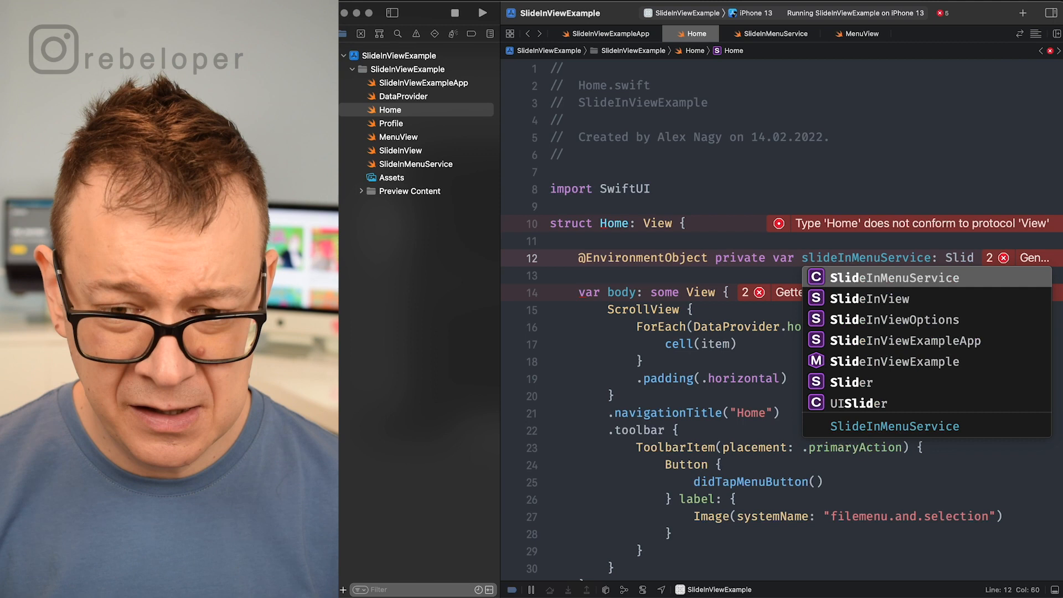
click(894, 278)
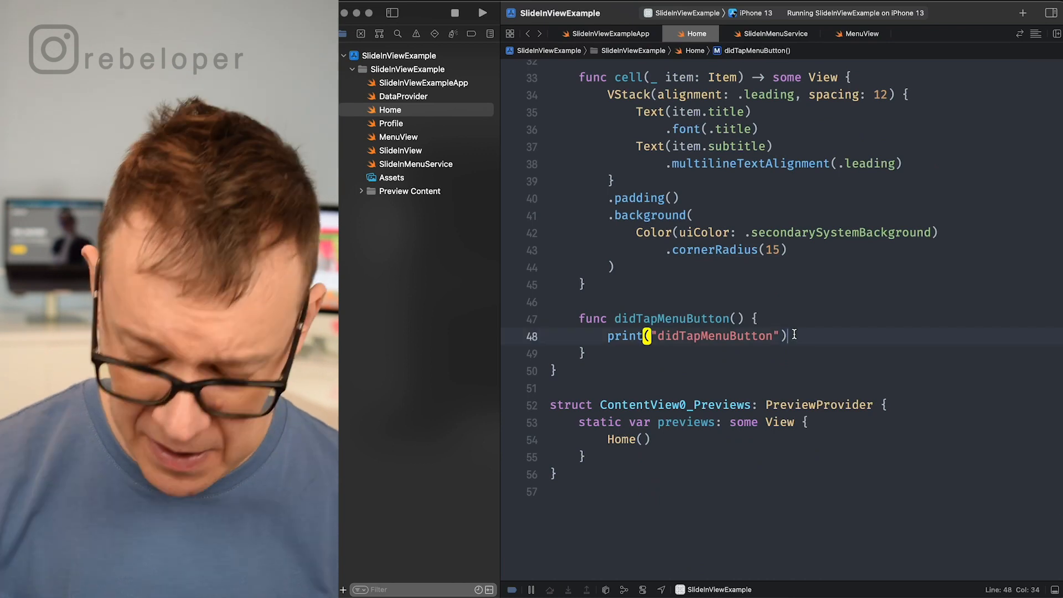
- Replace the menu button's print with slideInMenuService.isPresented.toggle()
text(sl)
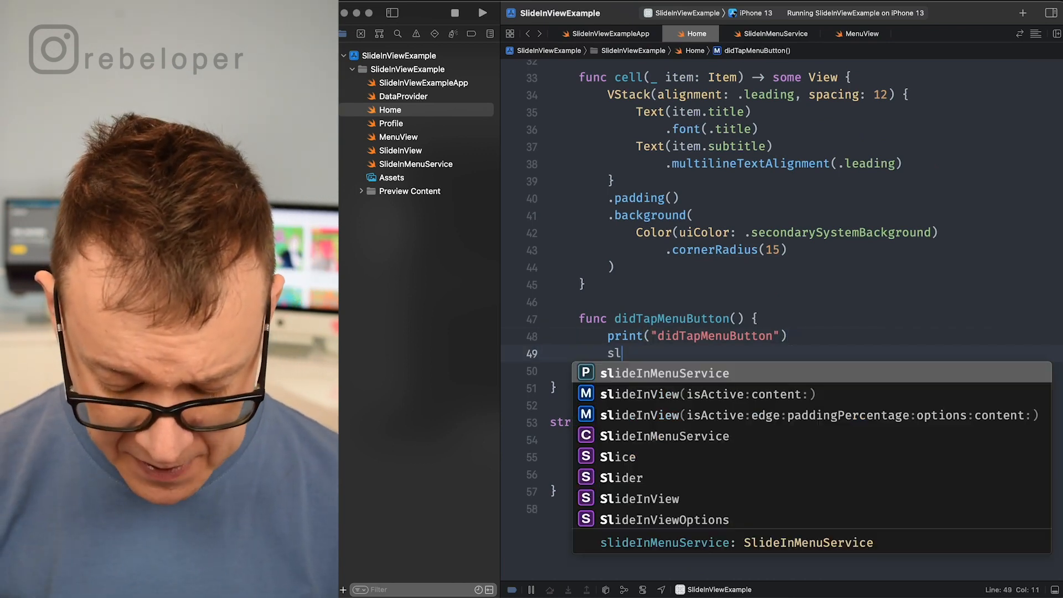
text(slideInMenuService.)
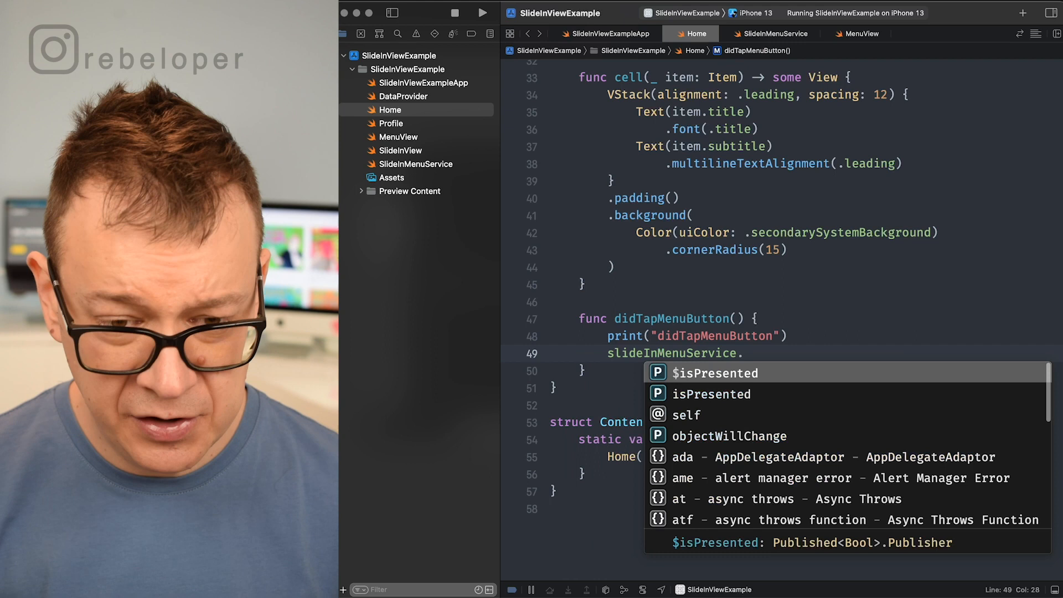
text(isPresented.toggle()
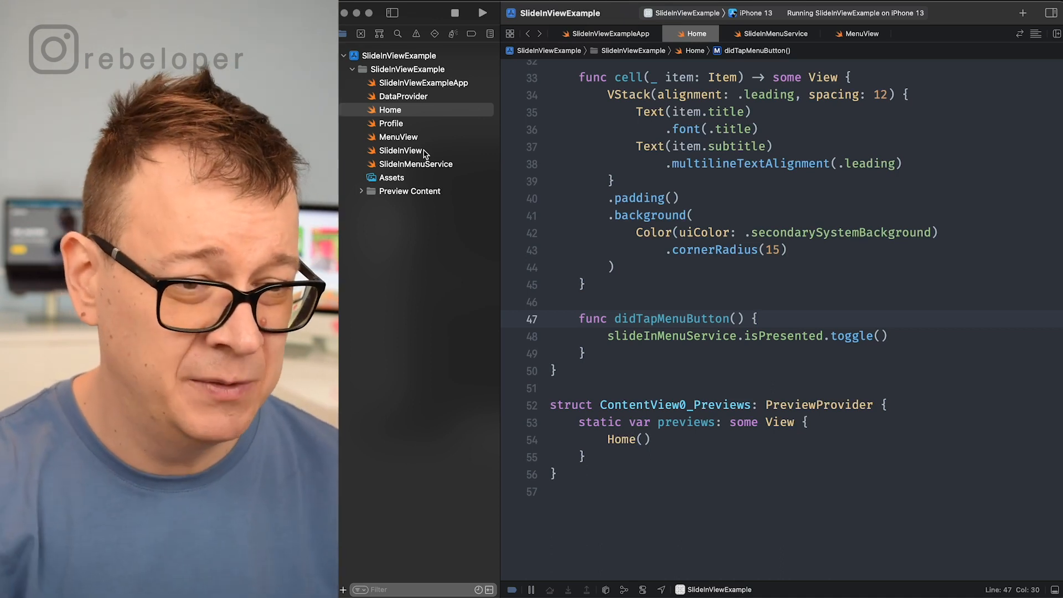
- Add .slideInView(isActive: $slideInMenuService.isPresented, edge: .trailing) showing MenuView()
click(426, 82)
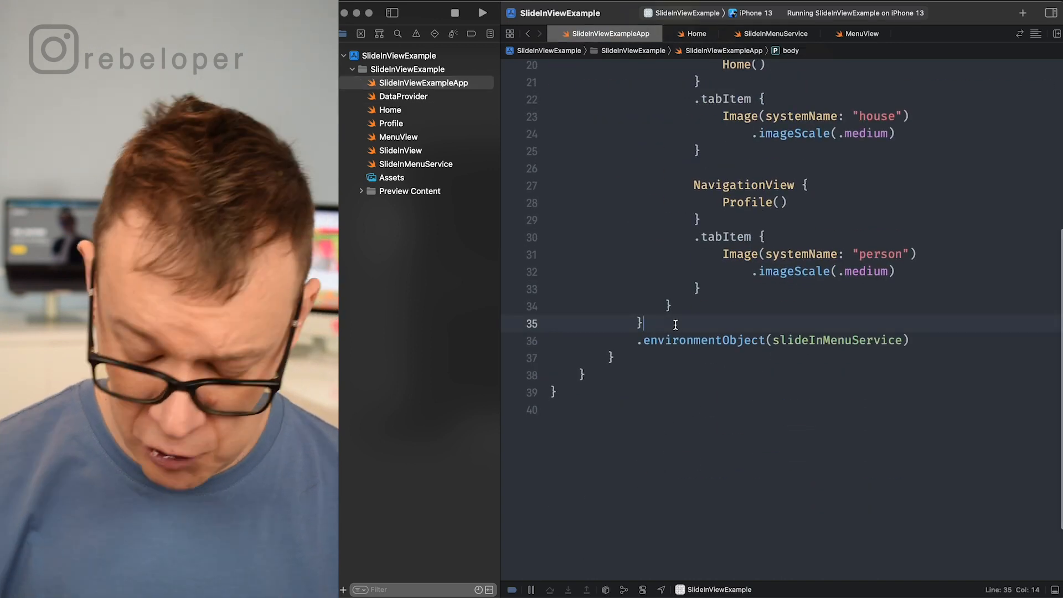
text(.)
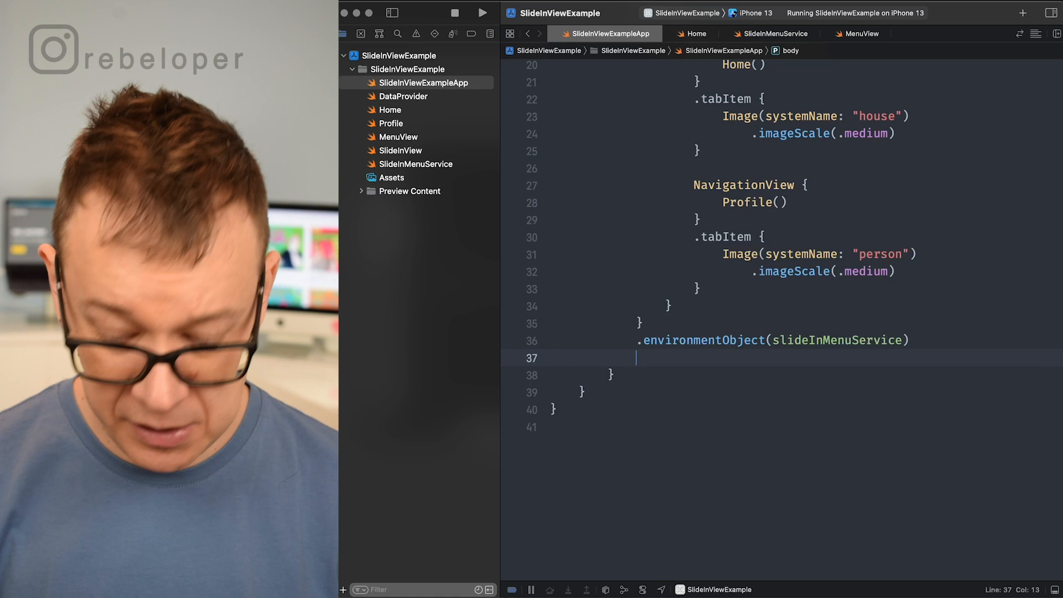
text(.slide)
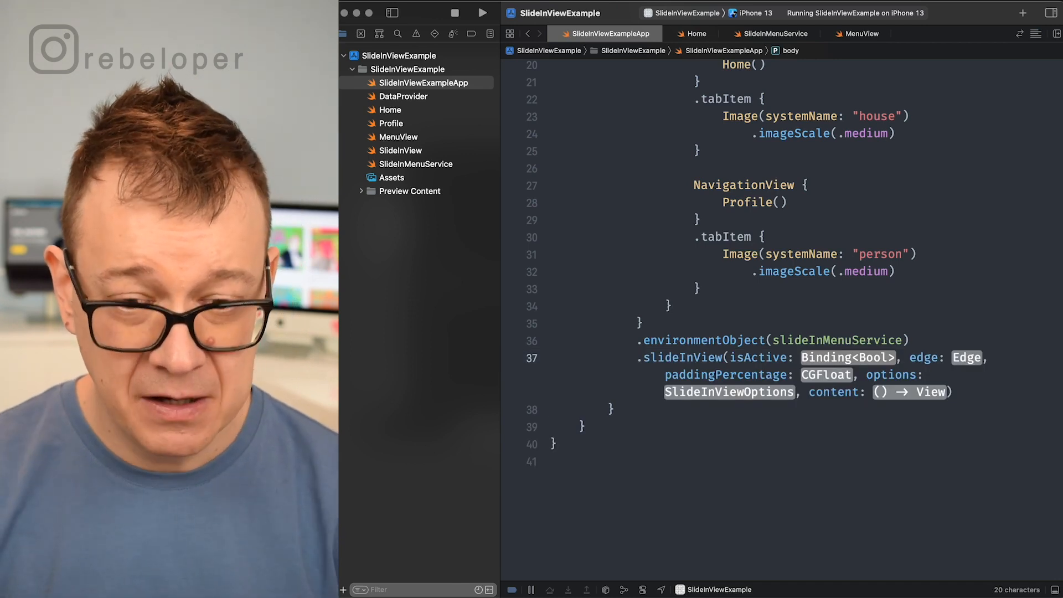
text(slid)
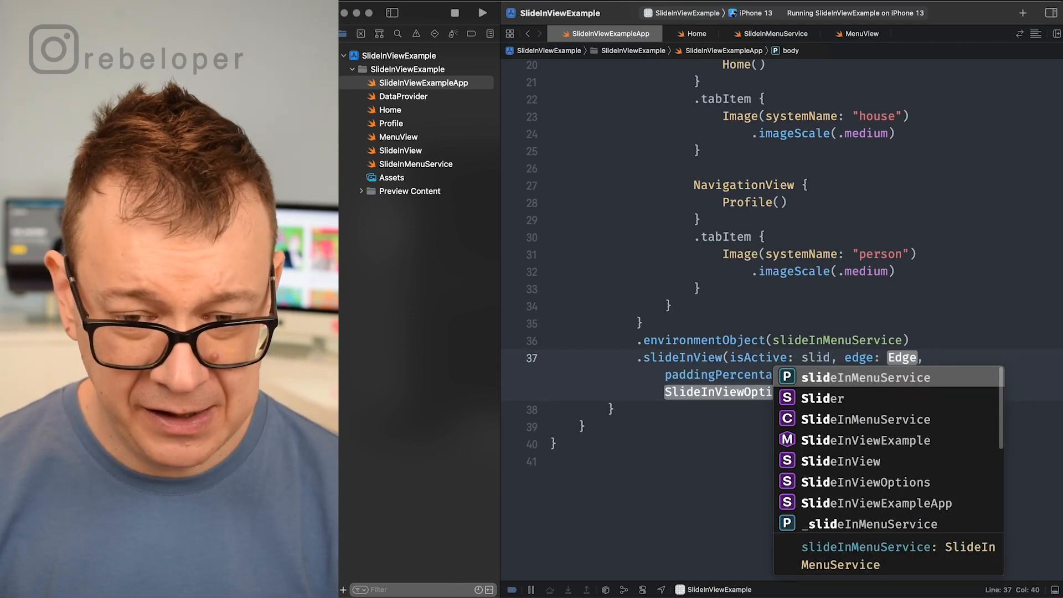
text(slideInMenuService.)
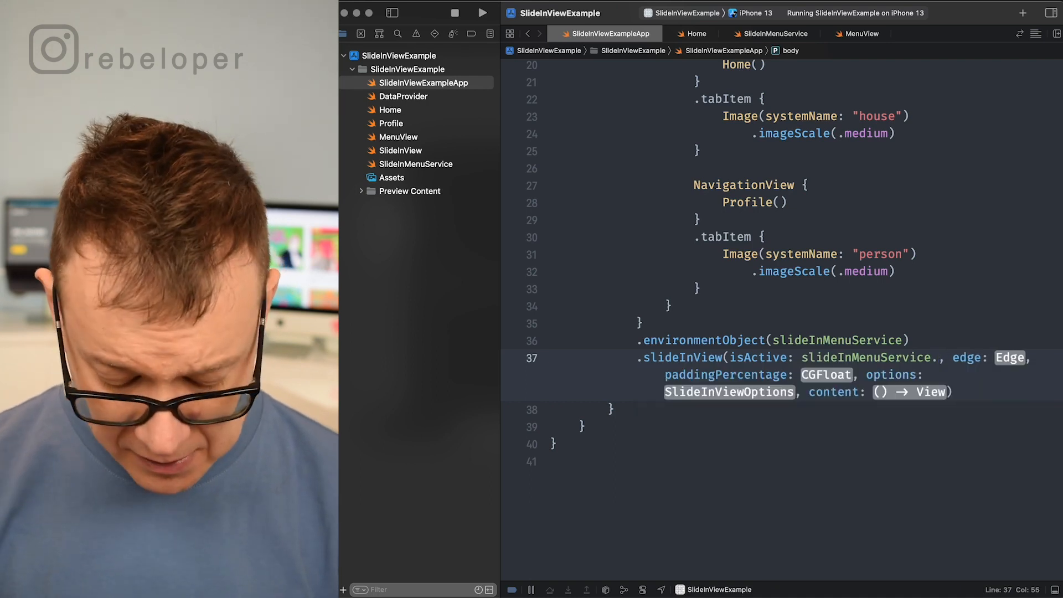
text(isPresented)
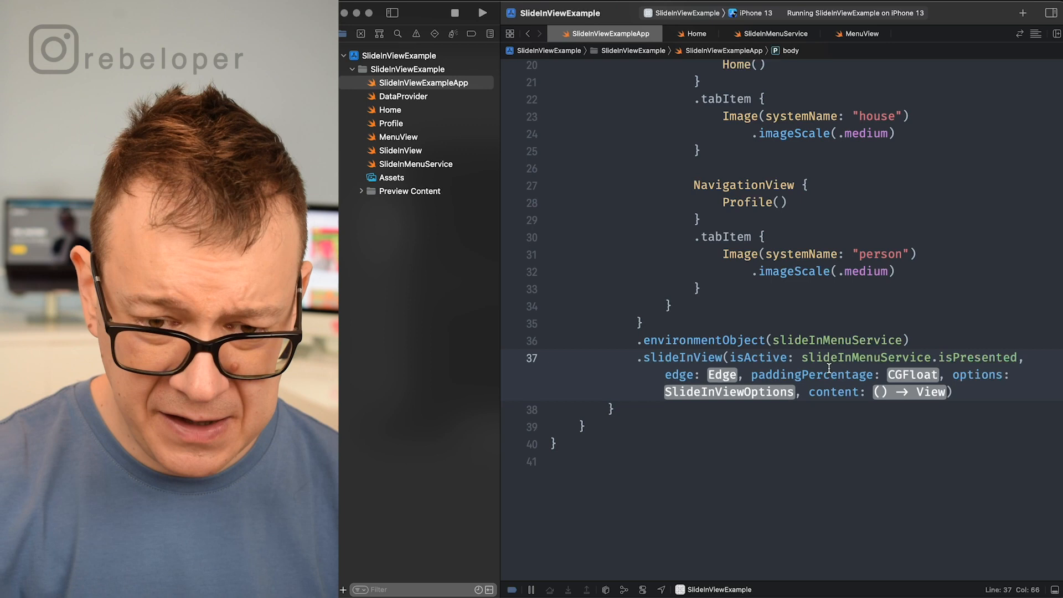
text($)
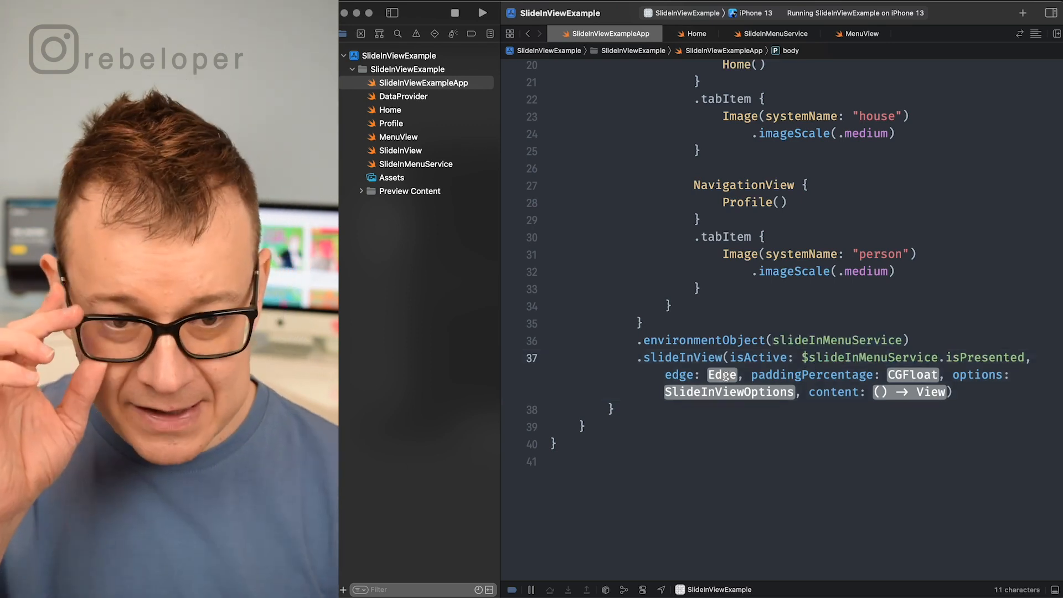
text(.slideInView(isActive: $slideIn)
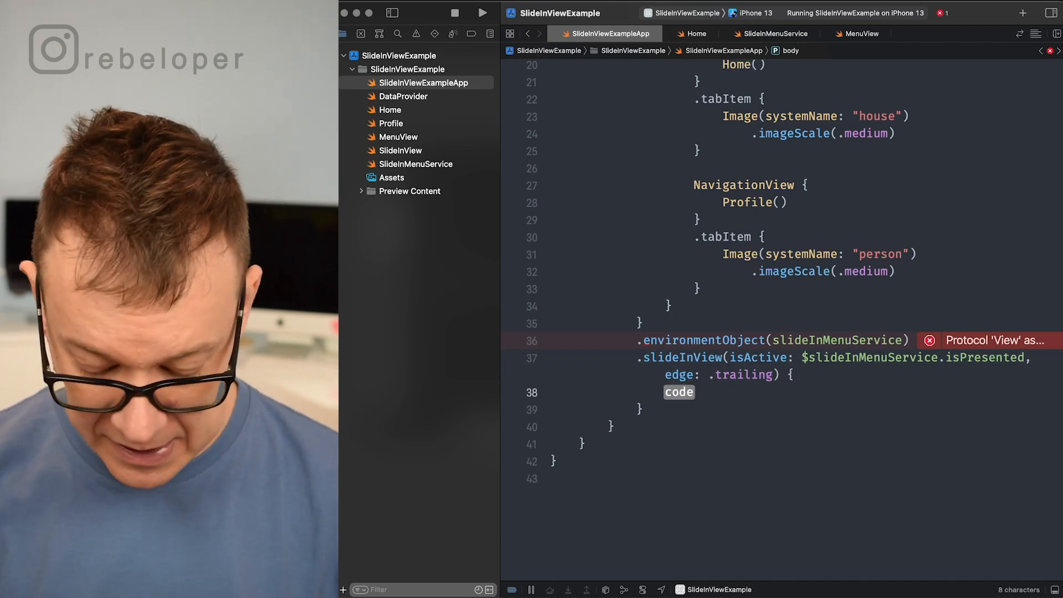
text(MenuView()
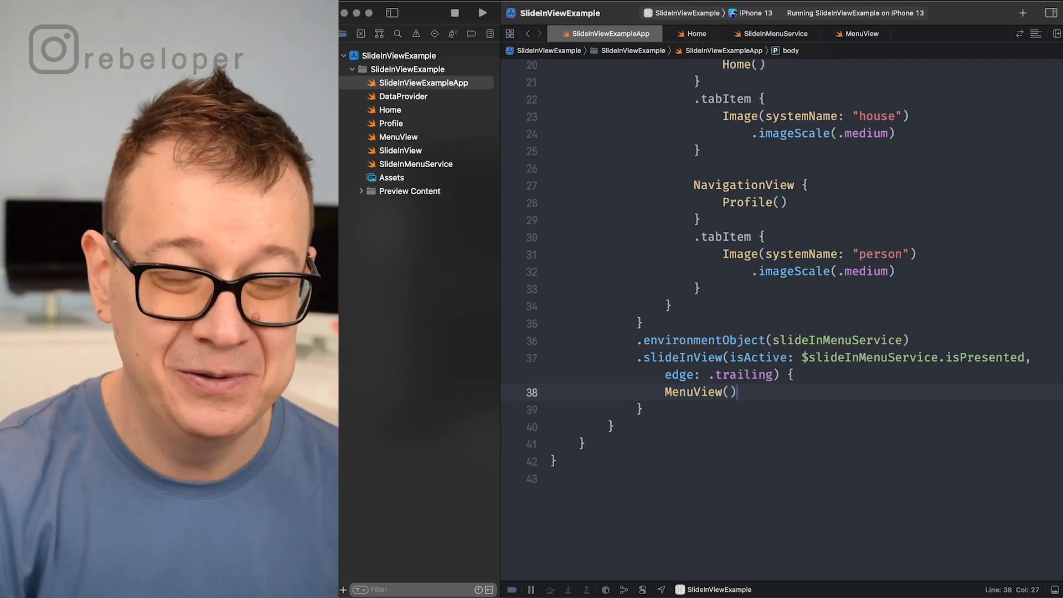
- Stop and relaunch the updated app on the iPhone 13 simulator, then tap the menu button
click(482, 13)
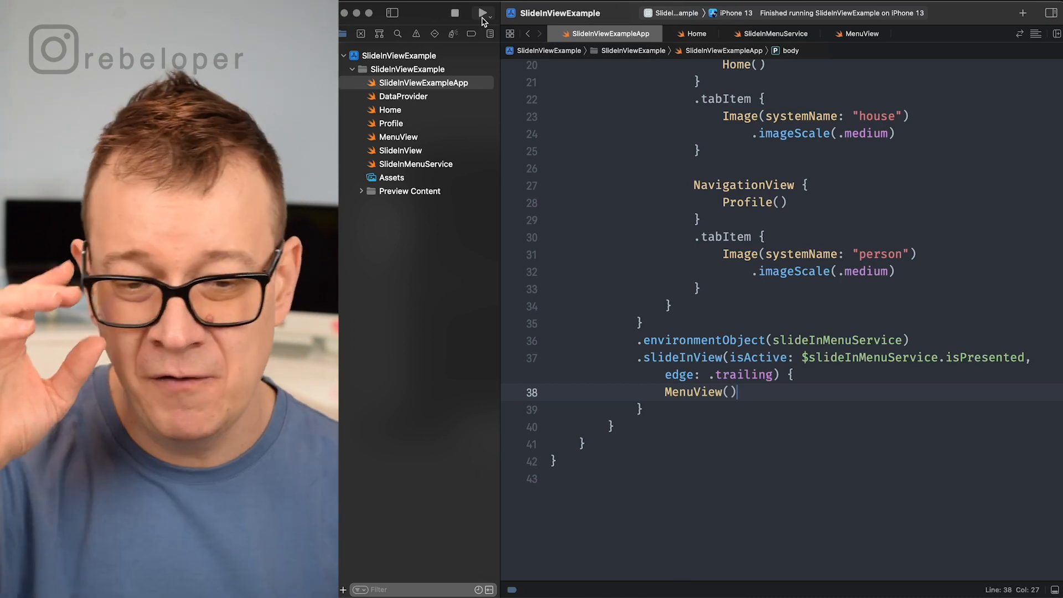
click(482, 13)
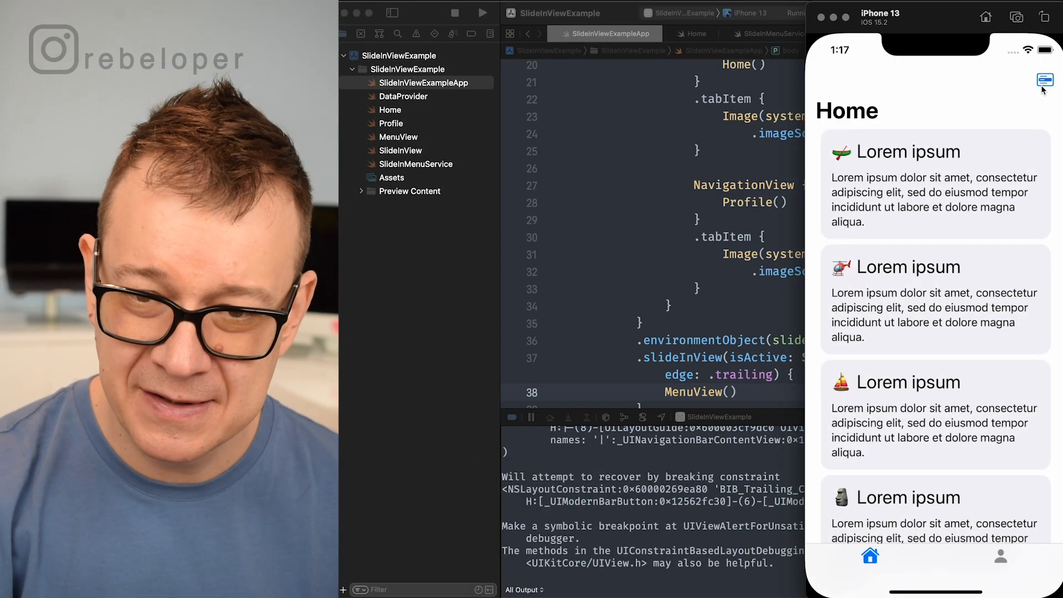
click(1045, 80)
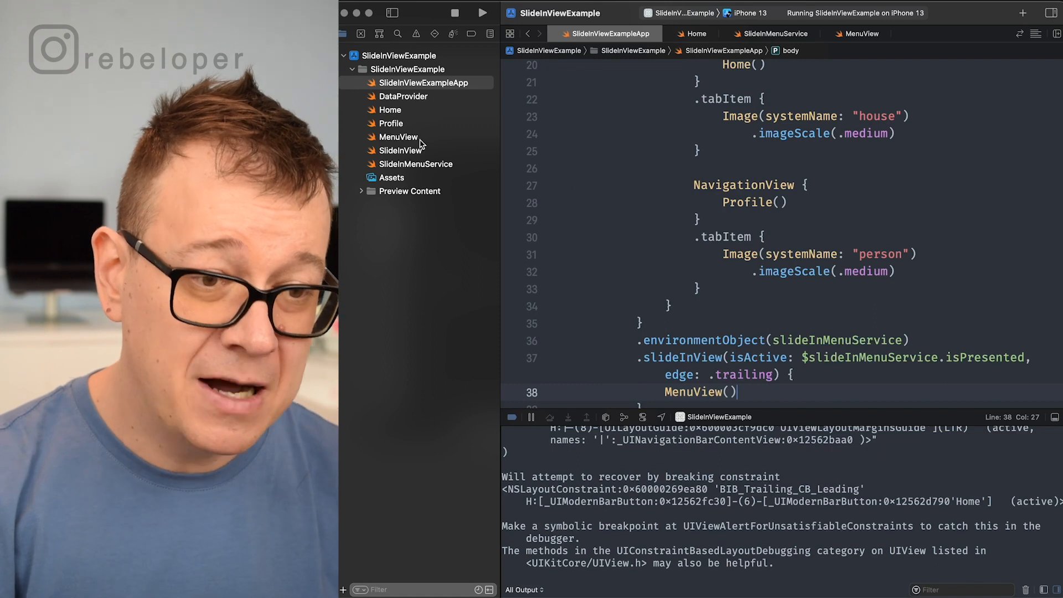
- In MenuView.swift, wrap the greeting Text in a VStack and HStack with leading Spacers
click(398, 137)
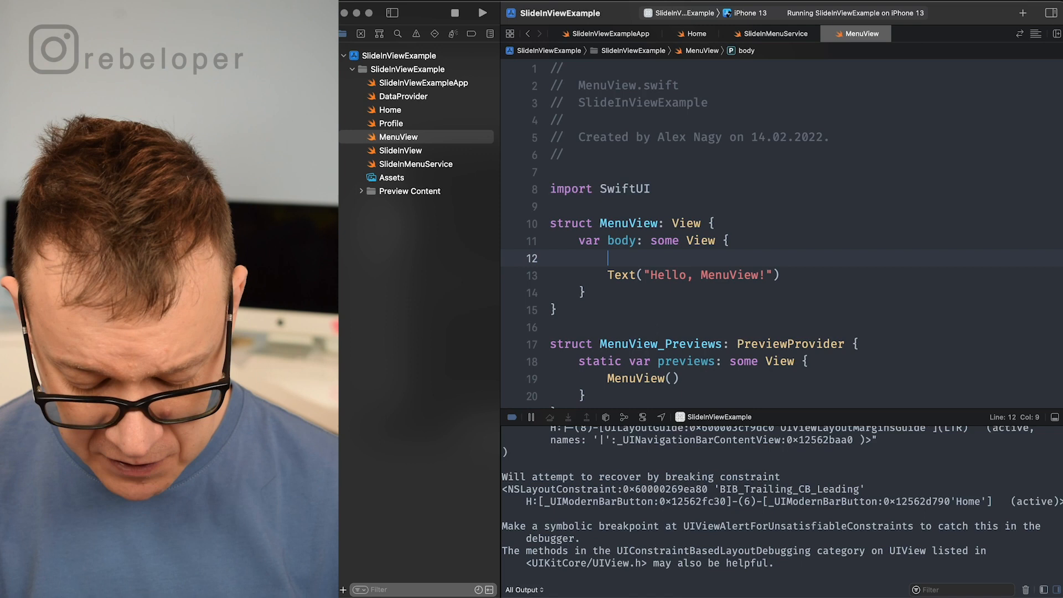
text(VStack {)
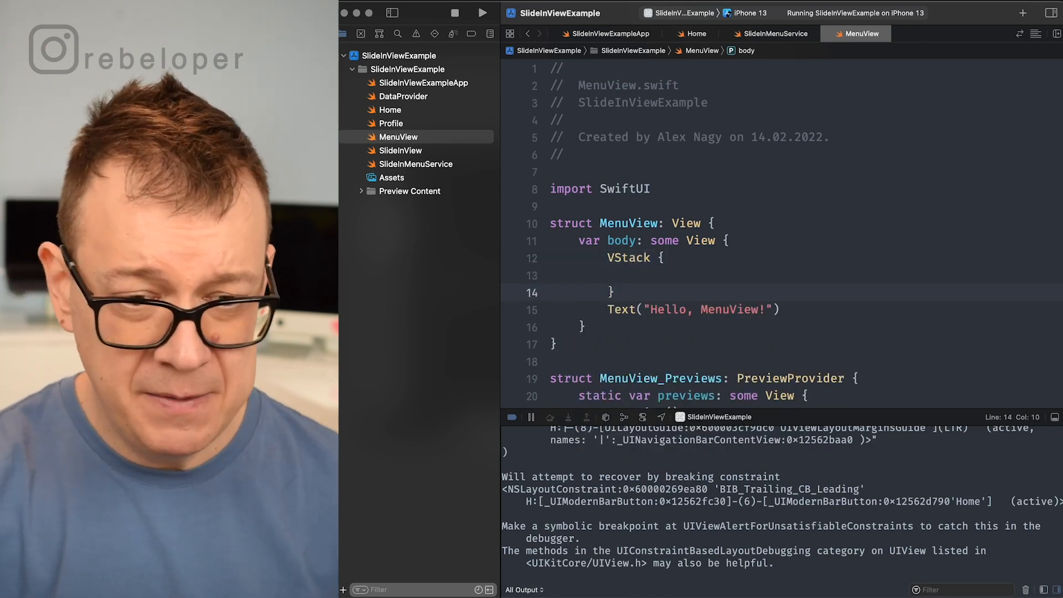
text(HStack {)
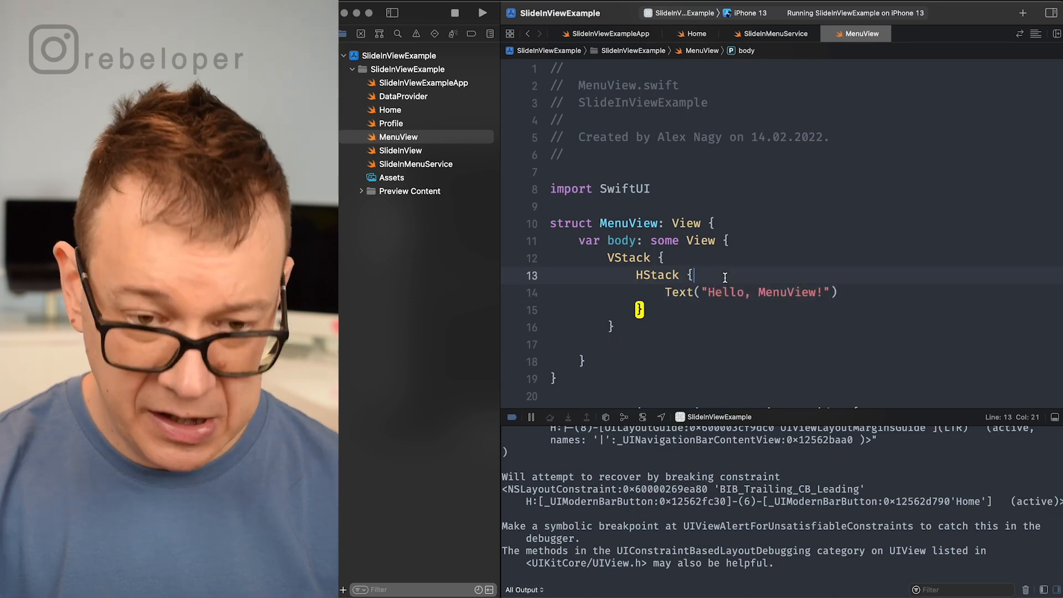
text(sp)
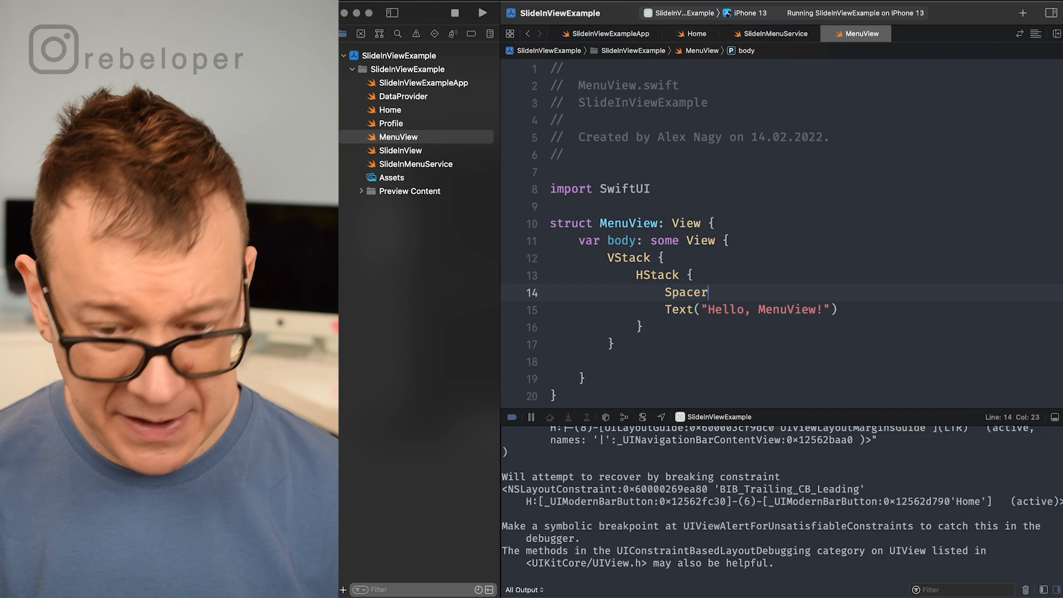
text(())
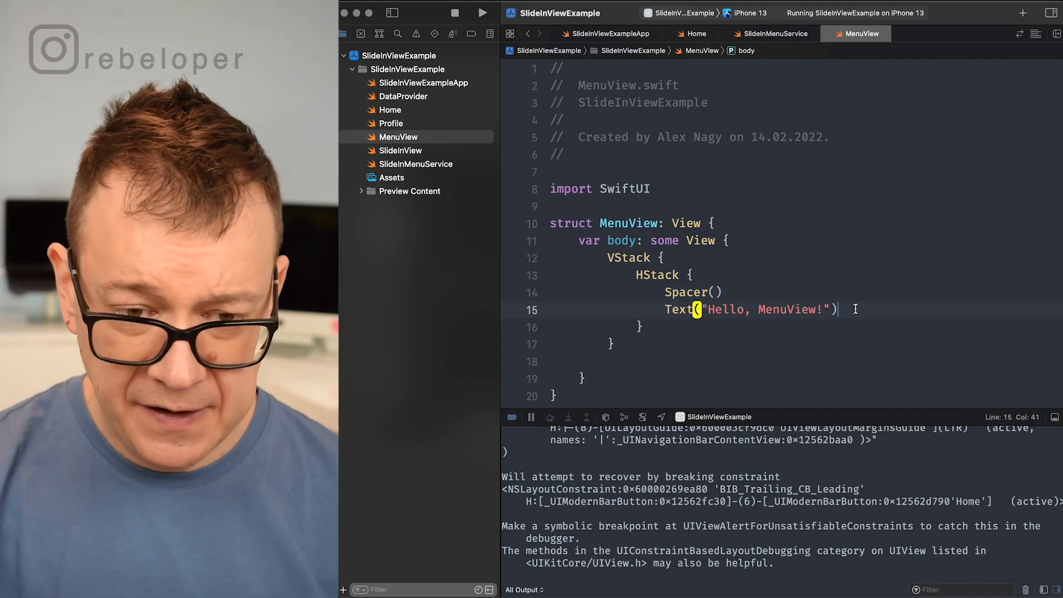
text(Spacer()
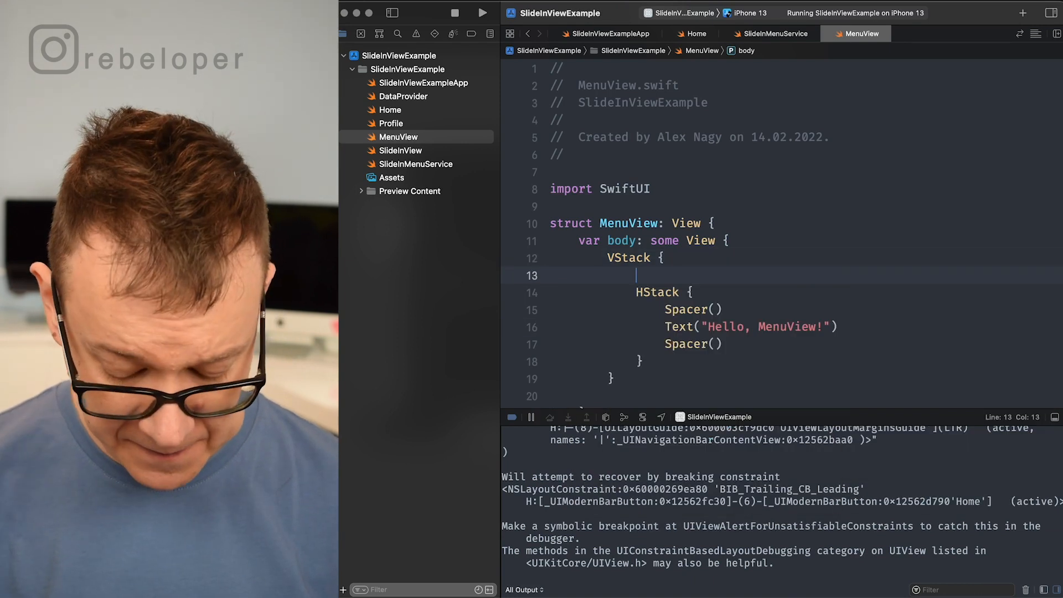
- Add trailing Spacers around the Text, test the menu in the simulator, and start a .background modifier
text(Spacer())
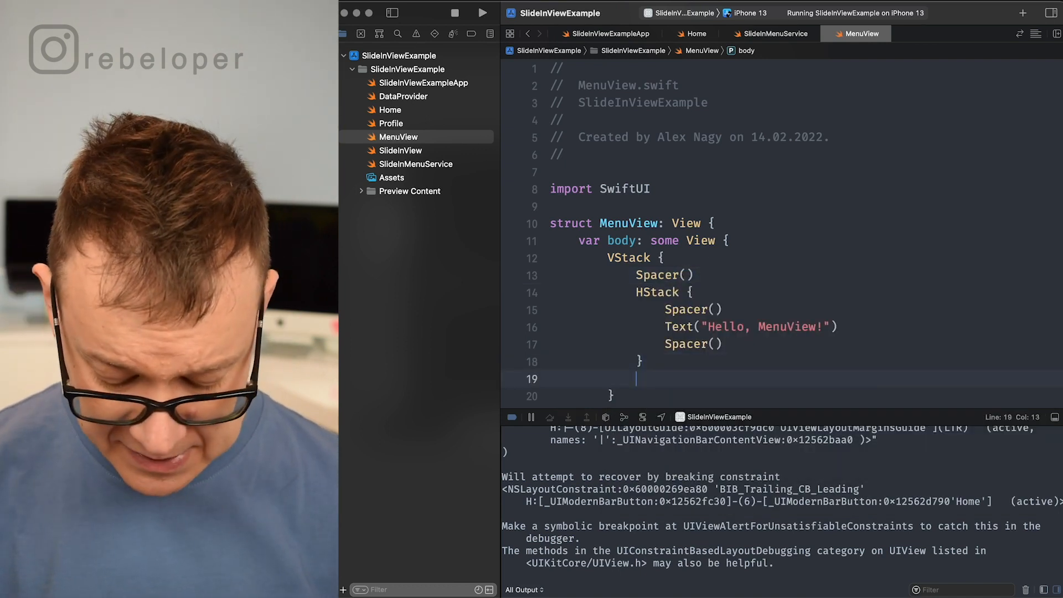
text(Spacer)
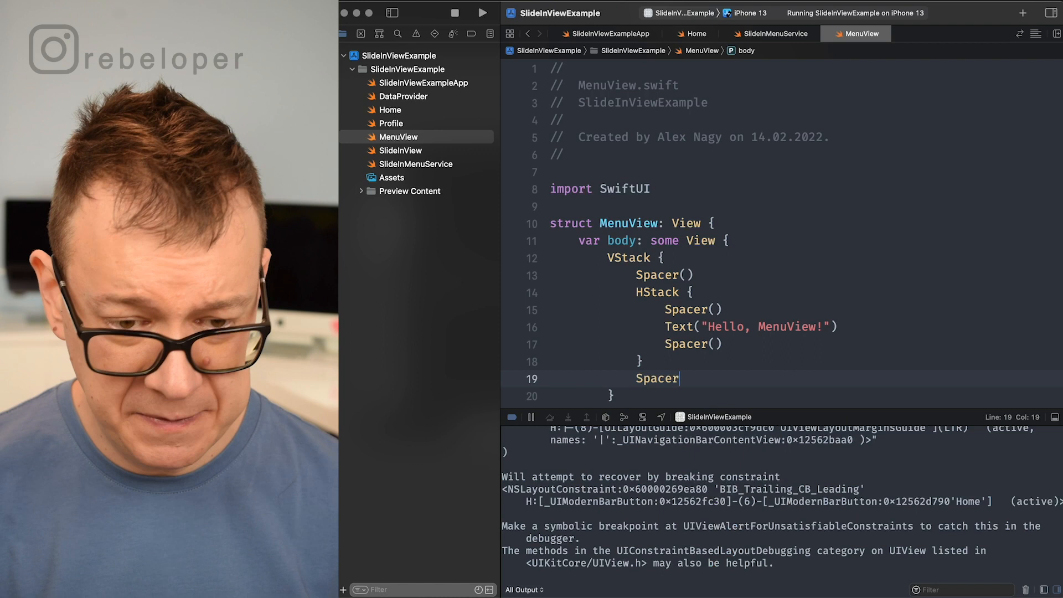
text(())
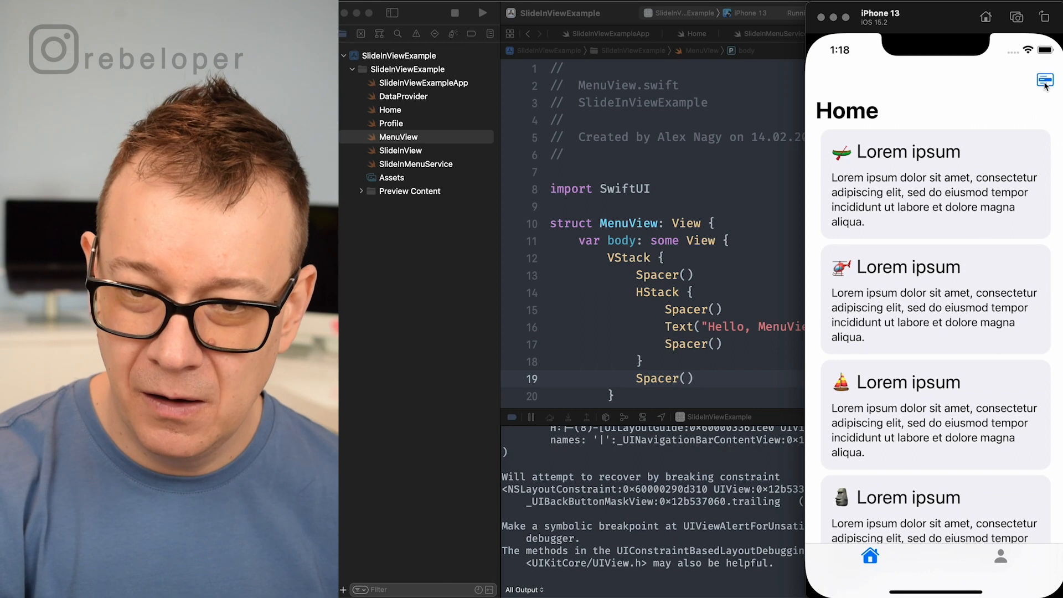
click(1045, 80)
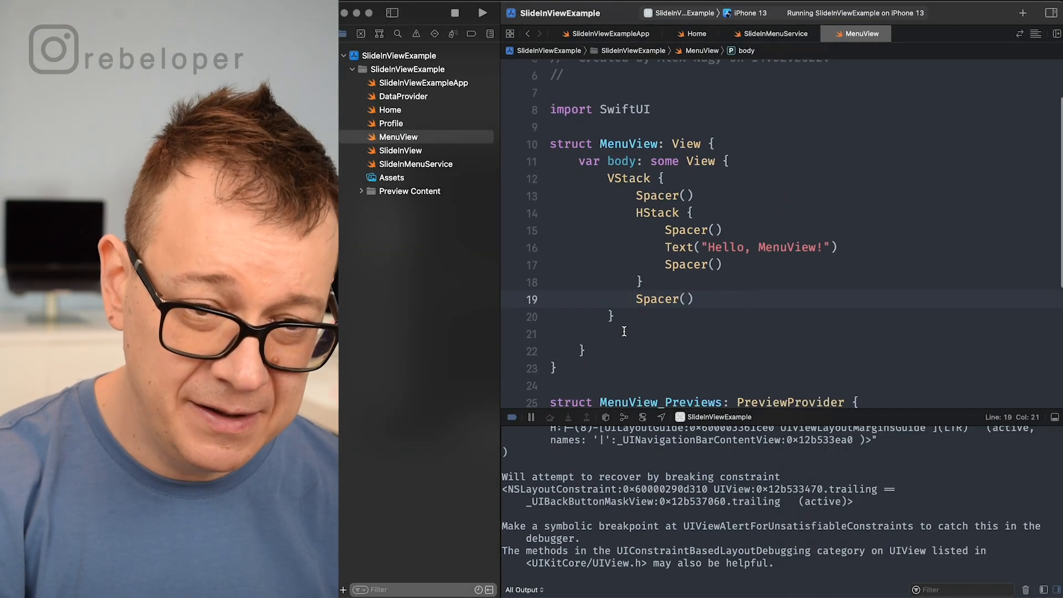
text(.background()
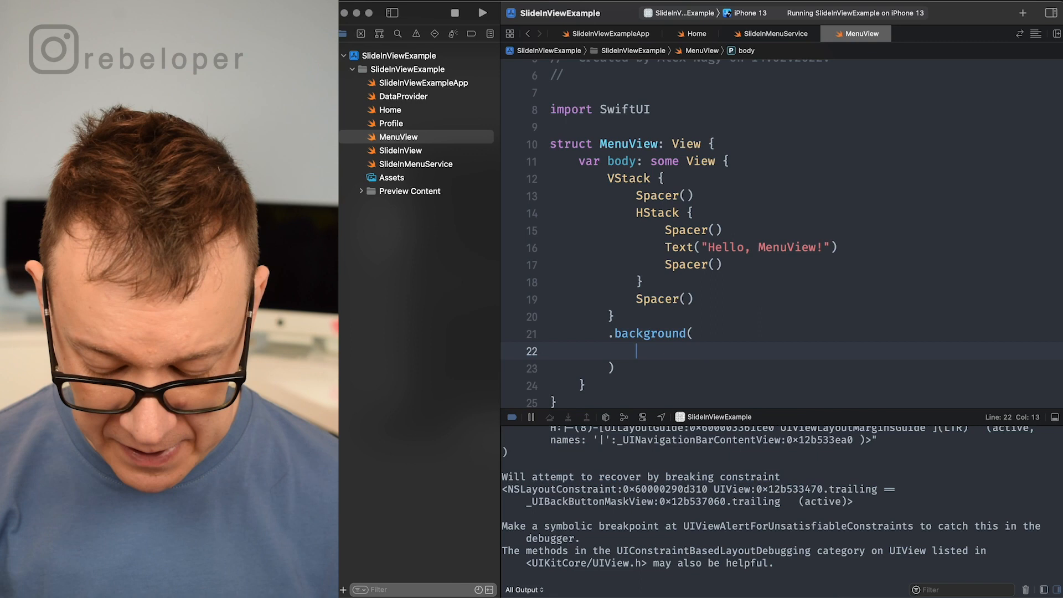
- Set MenuView's background to Color(uiColor: .systemBackground), rerun, and test the slide-in menu
text(Color)
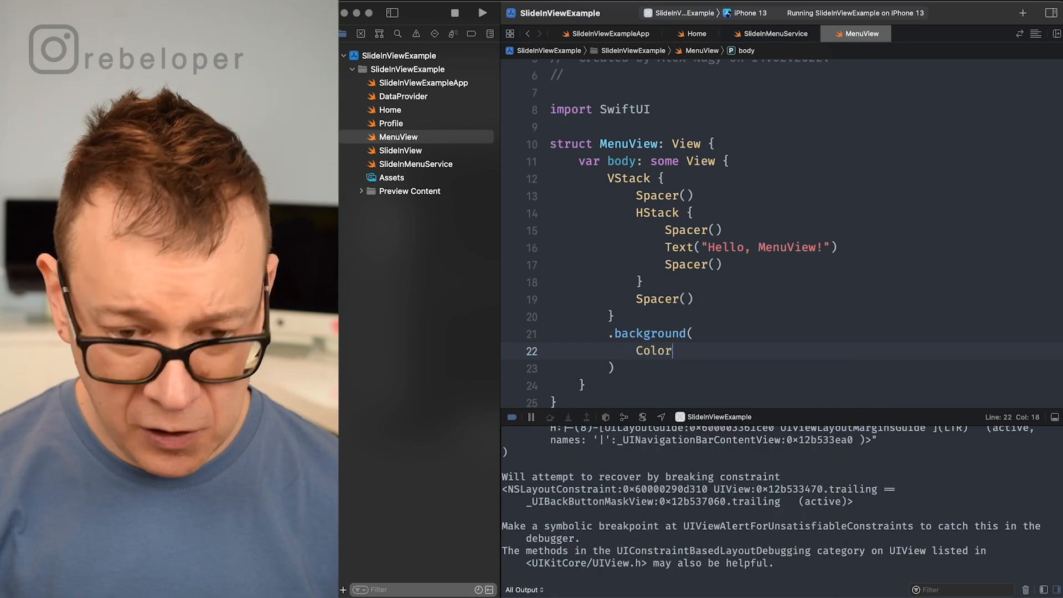
text((ui)
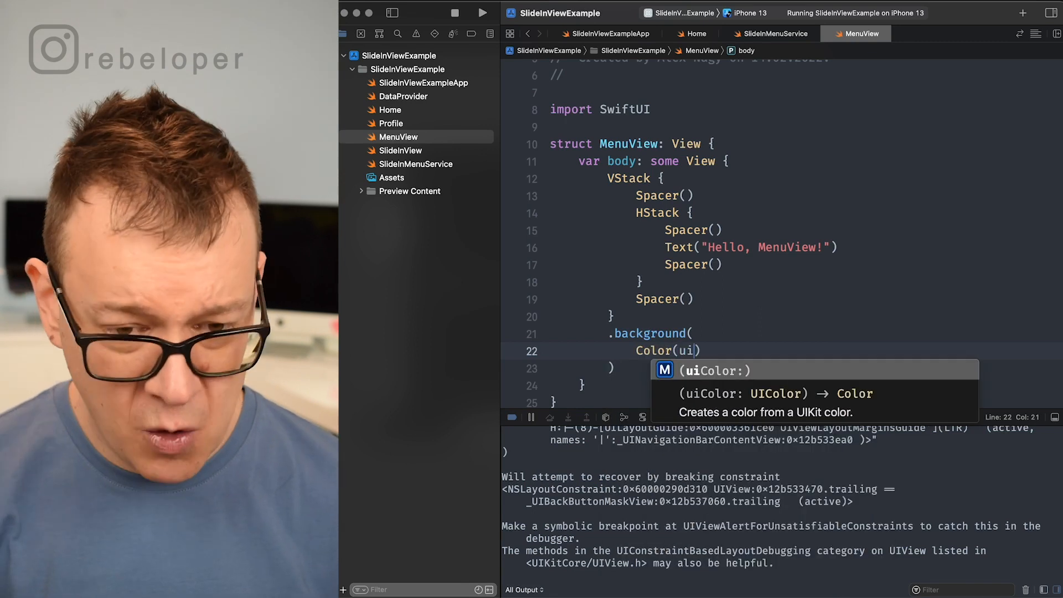
text(.s)
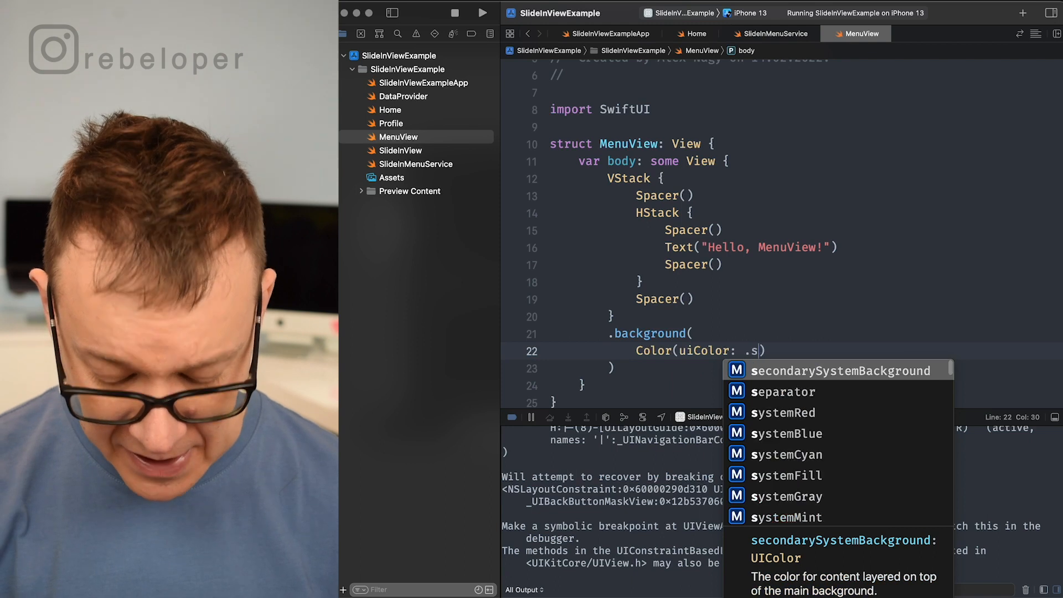
text(ystemBackground)
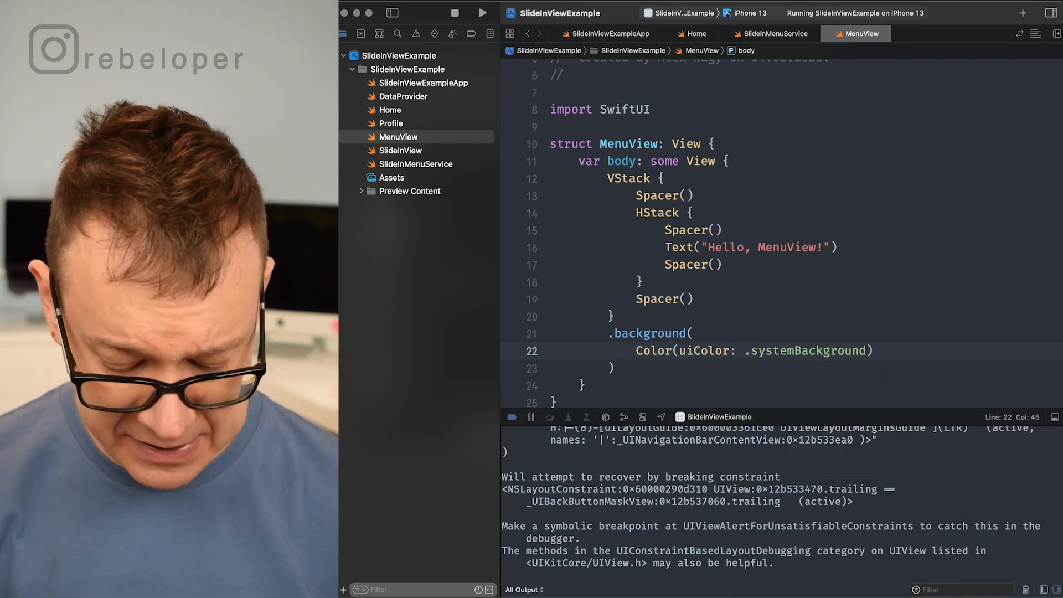
click(481, 12)
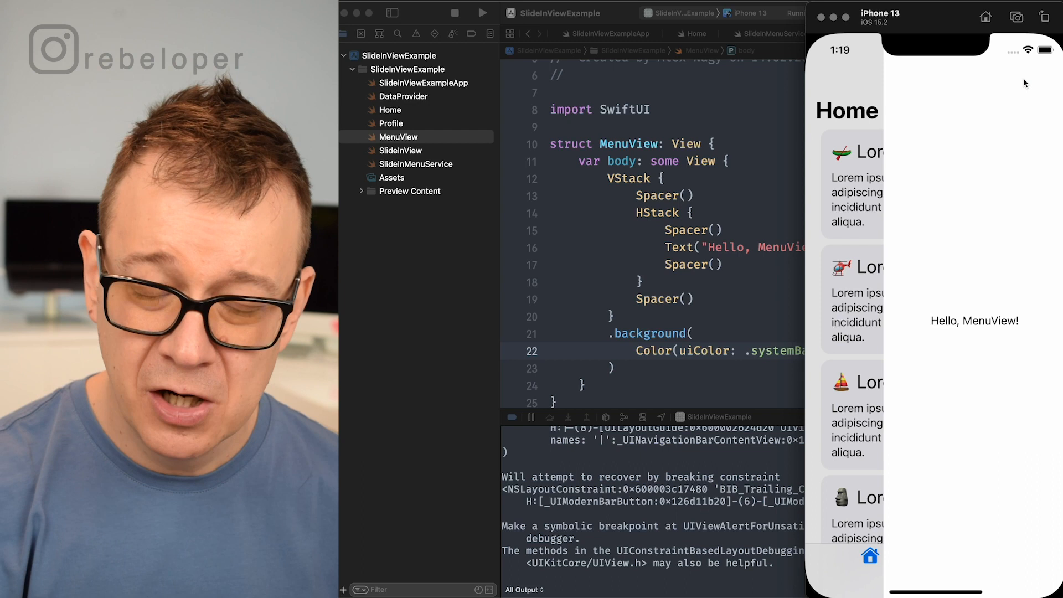
mouse_move(1034, 79)
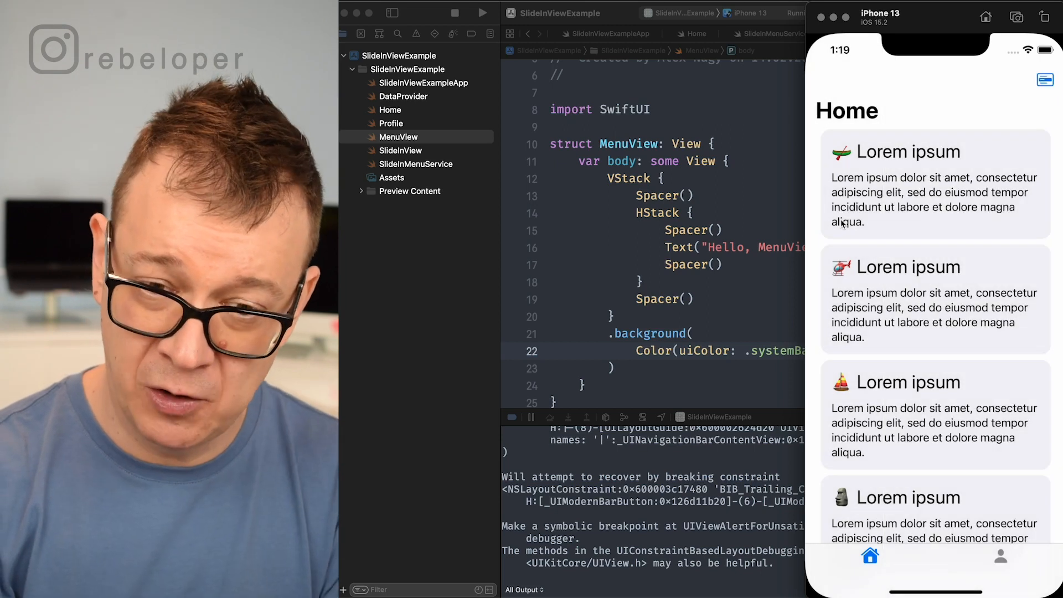
click(1045, 79)
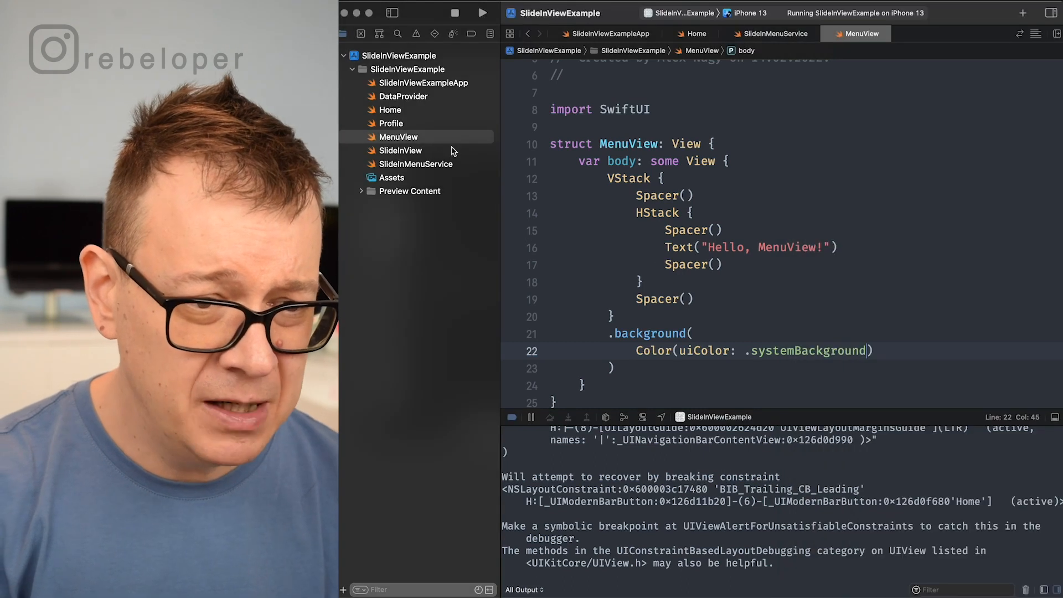
- Inspect SlideInViewExampleApp and Home.swift's slideInView modifier using slideInMenuService
click(426, 82)
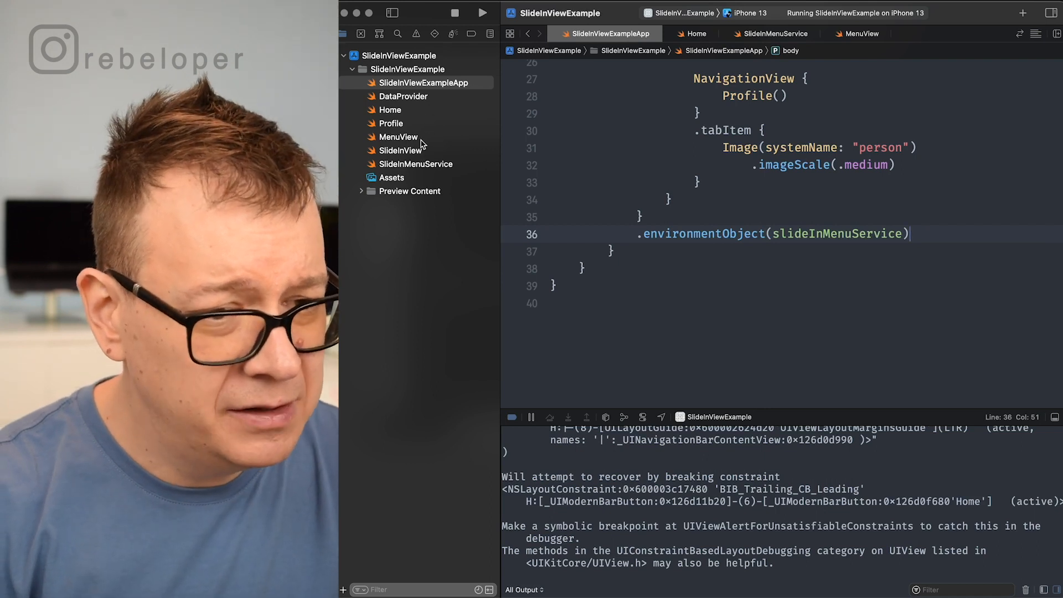
click(390, 110)
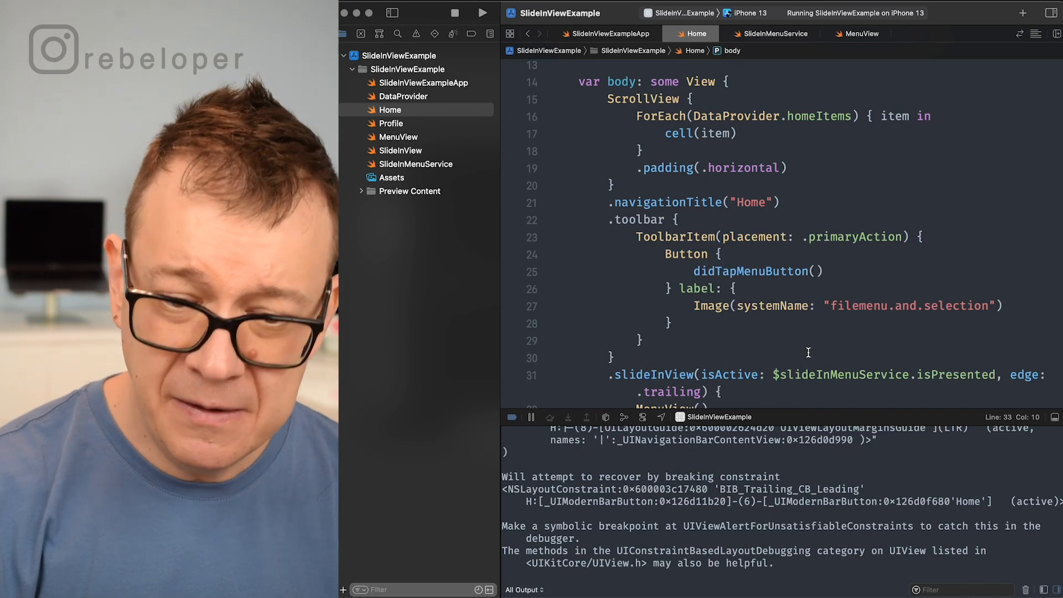
double_click(839, 375)
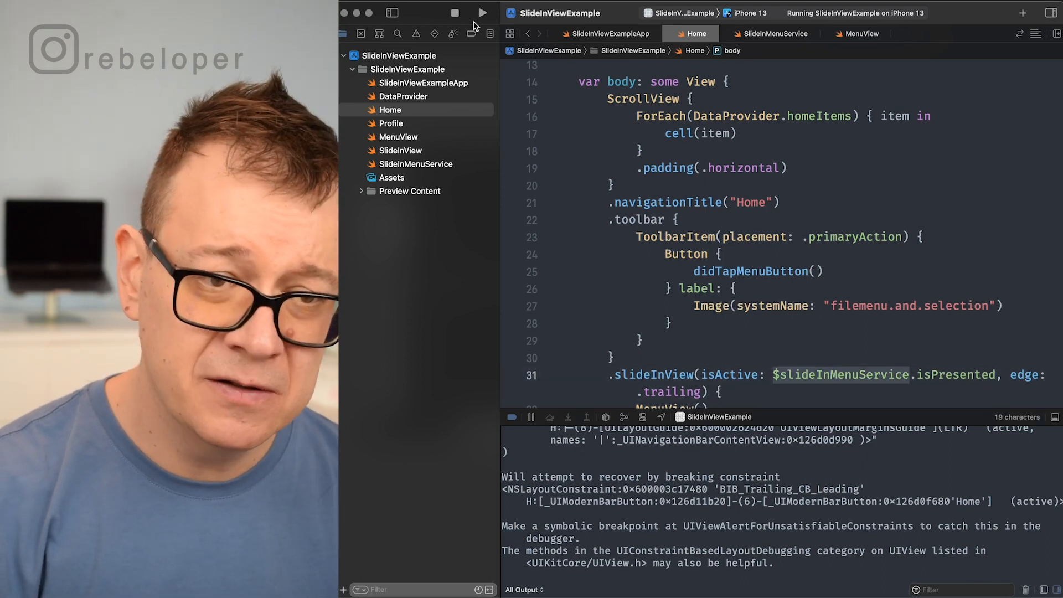
- Run the app and open and dismiss the trailing-edge slide-in menu in the simulator
click(483, 13)
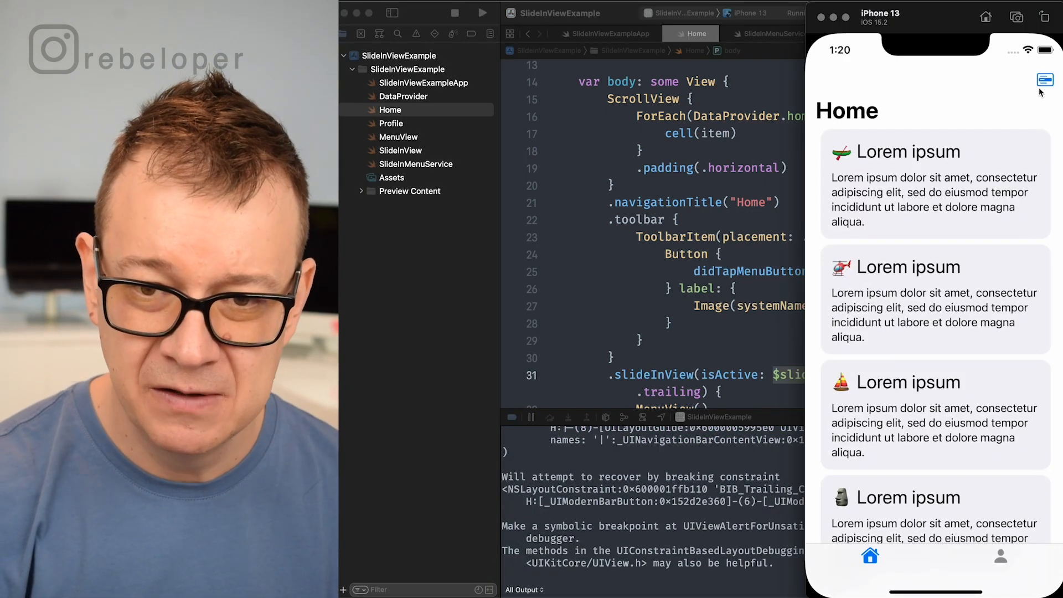
click(1045, 79)
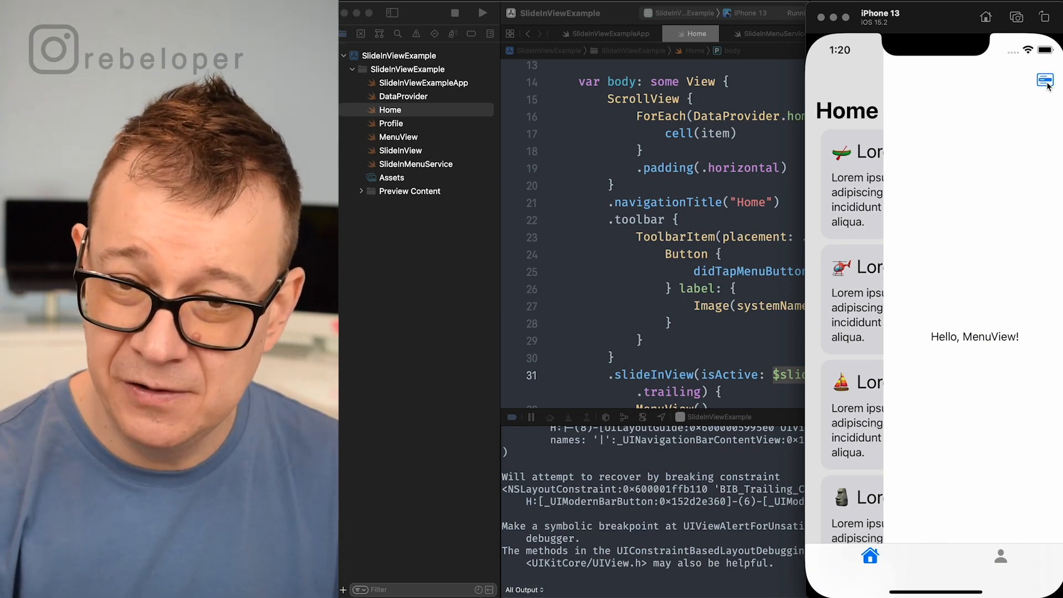
click(1045, 81)
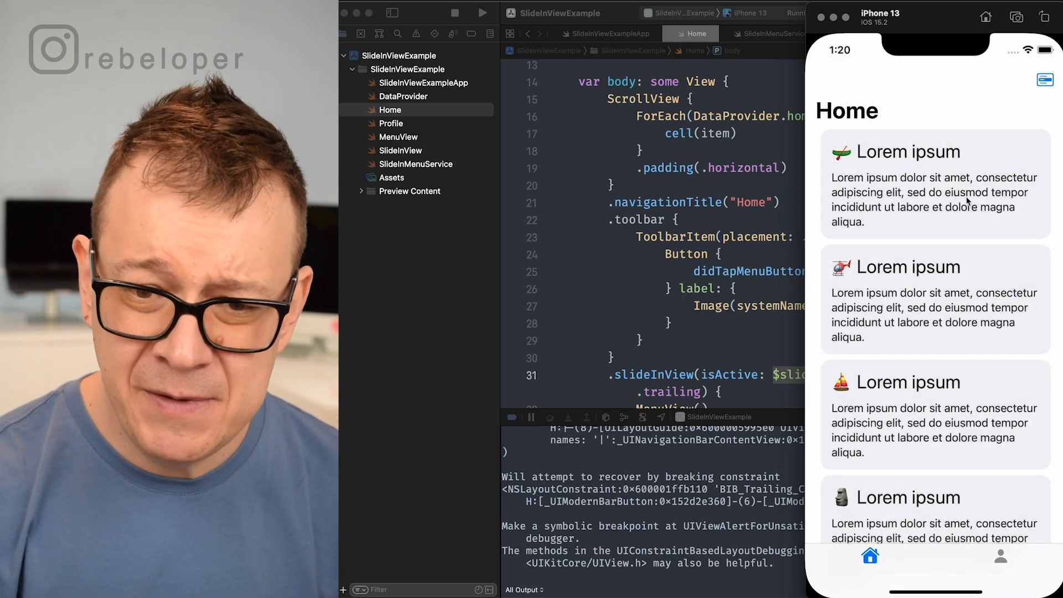
scroll(down, 3)
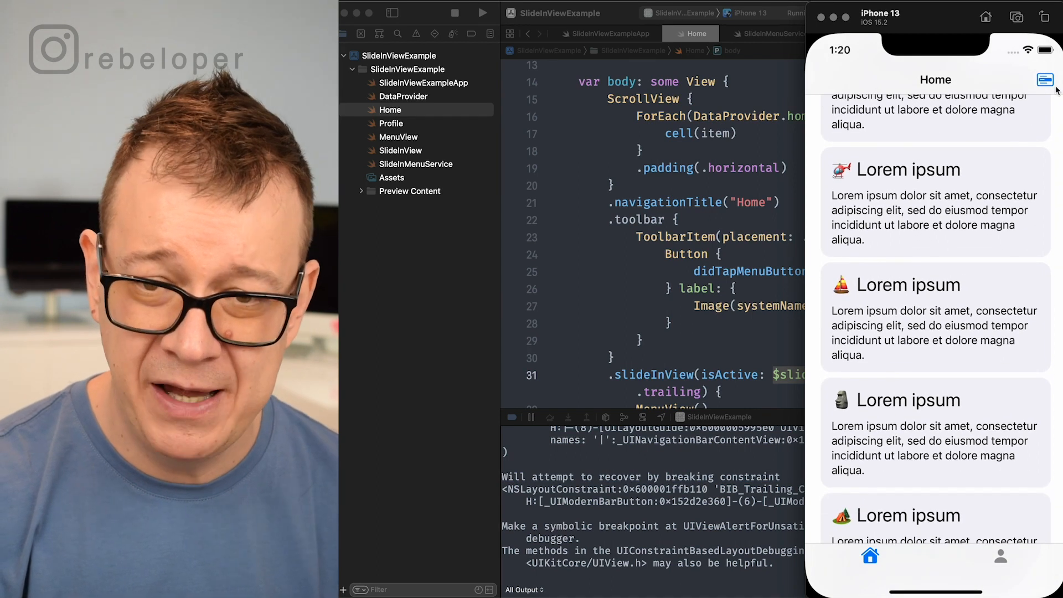
click(1046, 79)
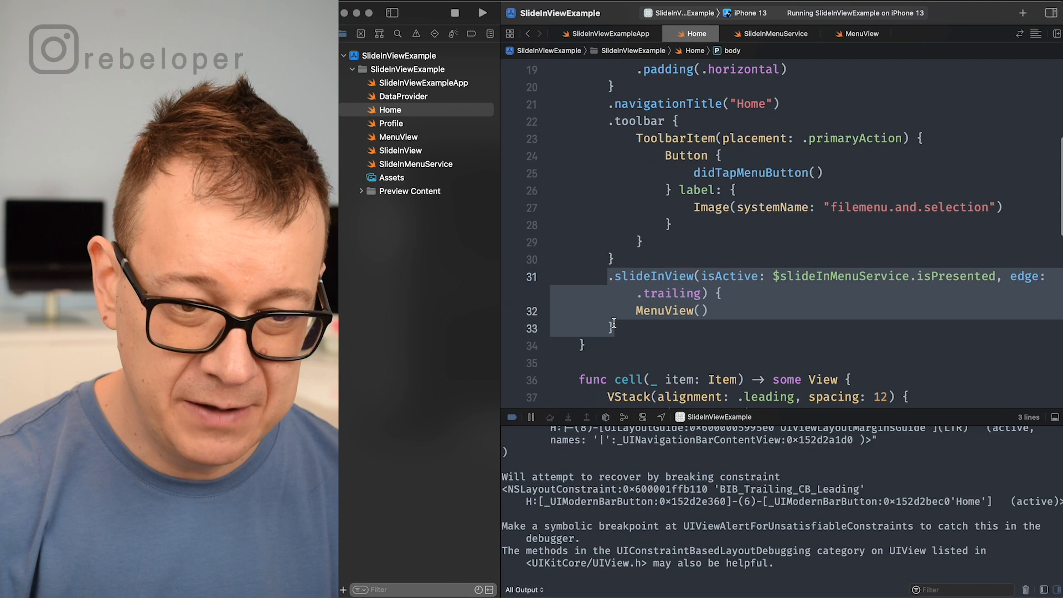
- Move the slideInView modifier from Home.swift into the app file, test it, and set edge .leading
key(Backspace)
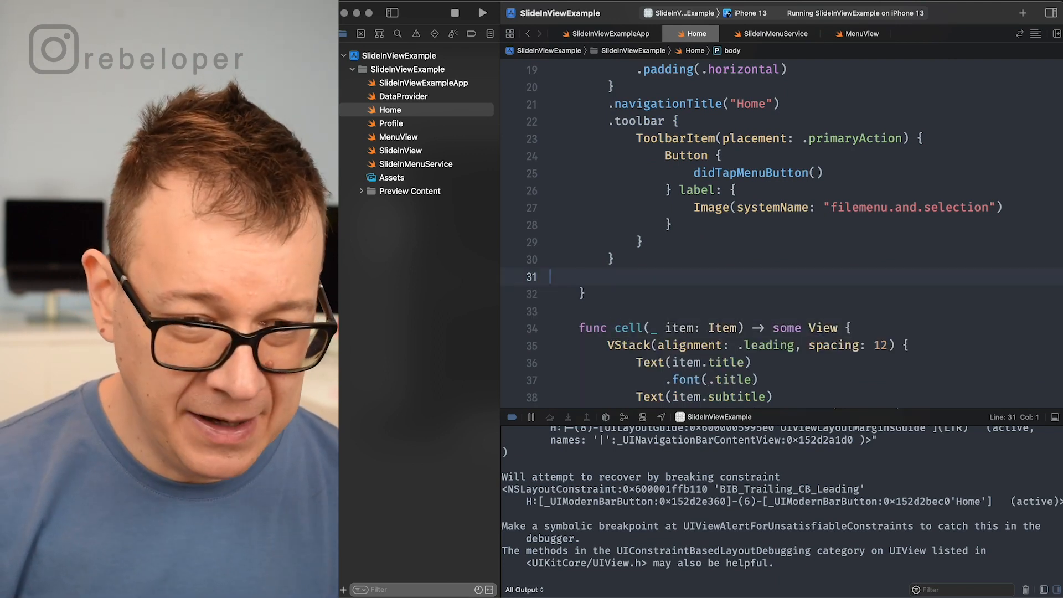
click(424, 82)
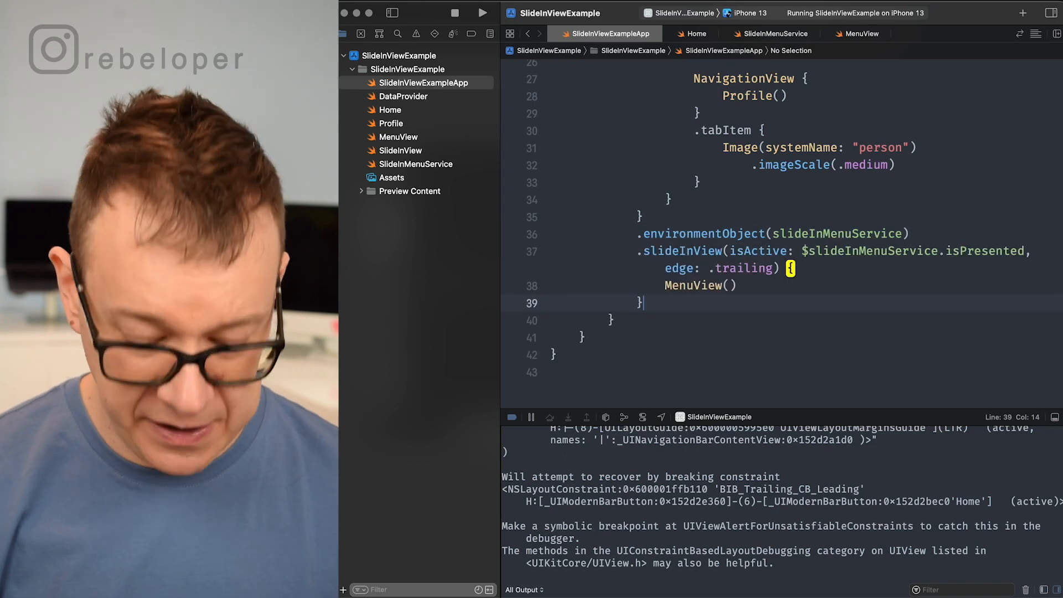
click(481, 12)
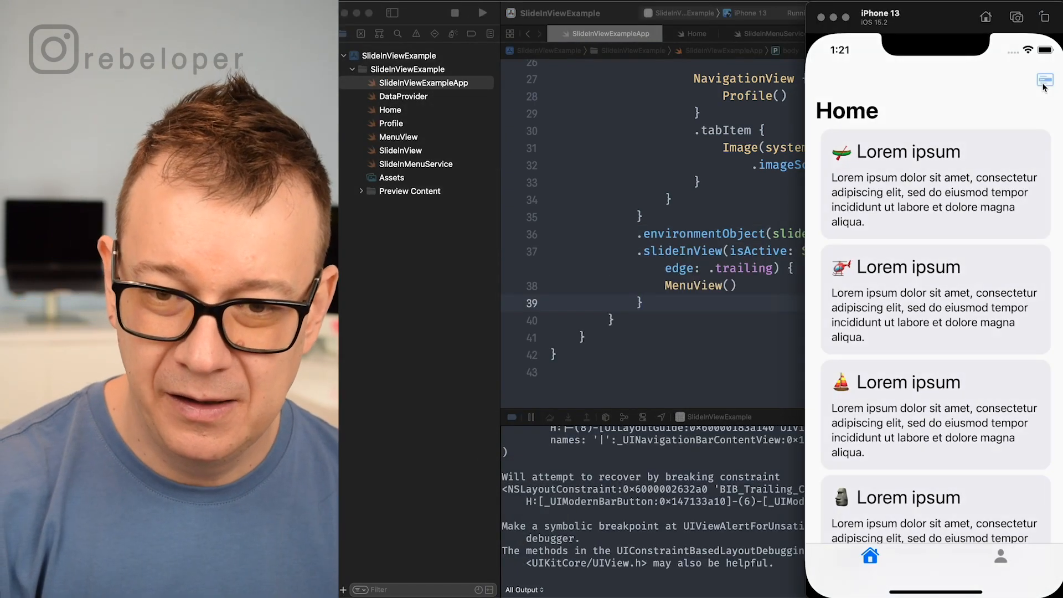
click(1045, 80)
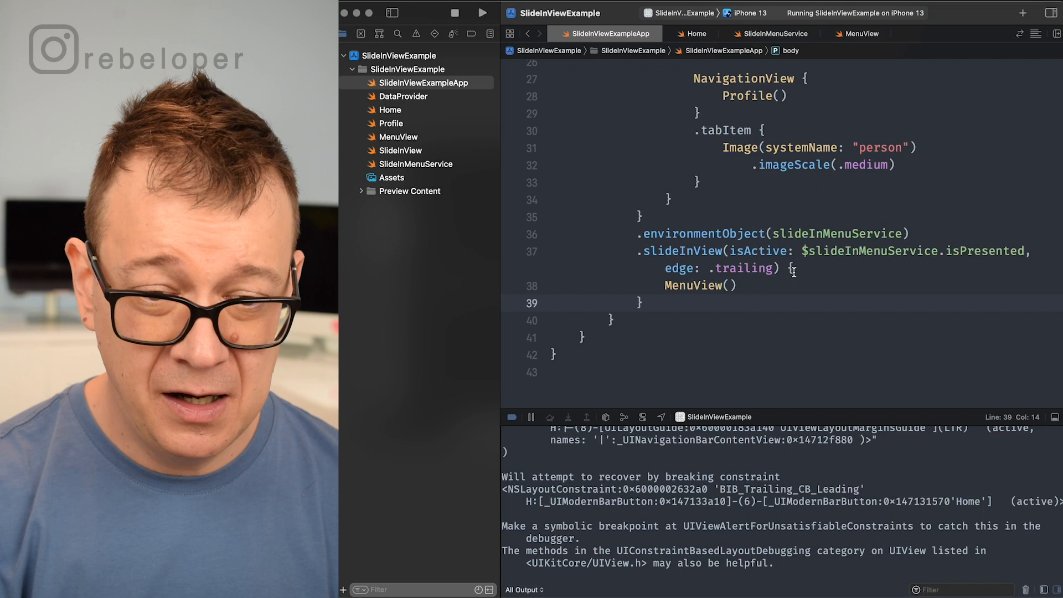
text(led)
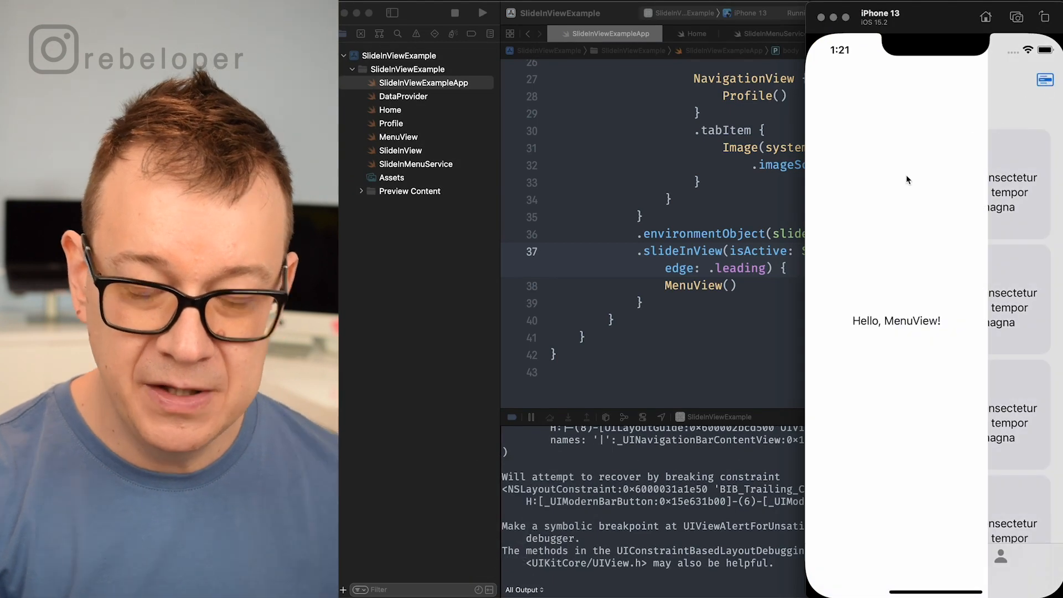
- Rebuild and test the menu sliding in from the leading, top, and bottom edges
click(1045, 80)
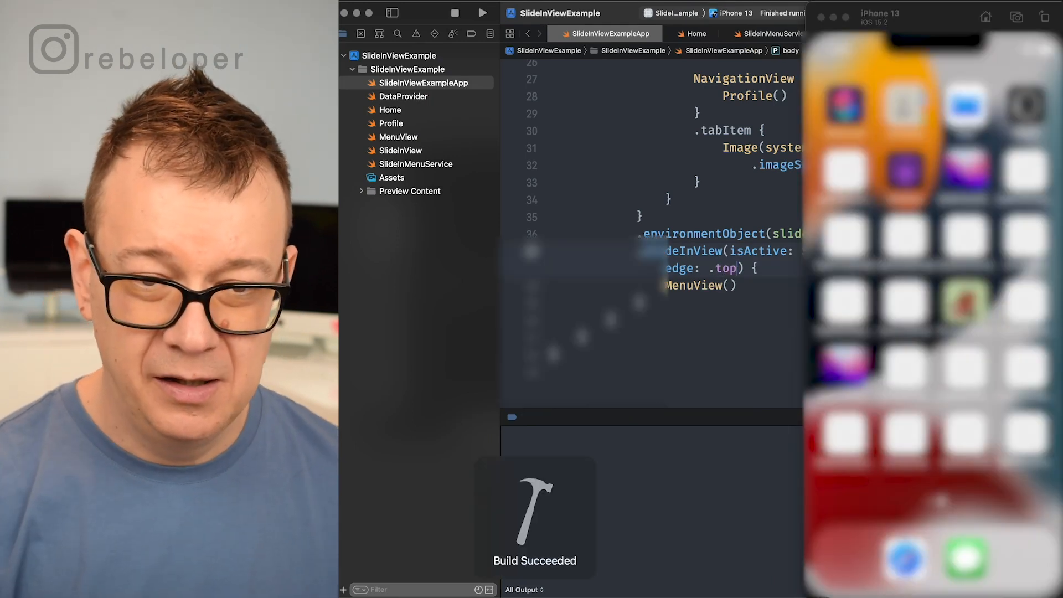
click(481, 12)
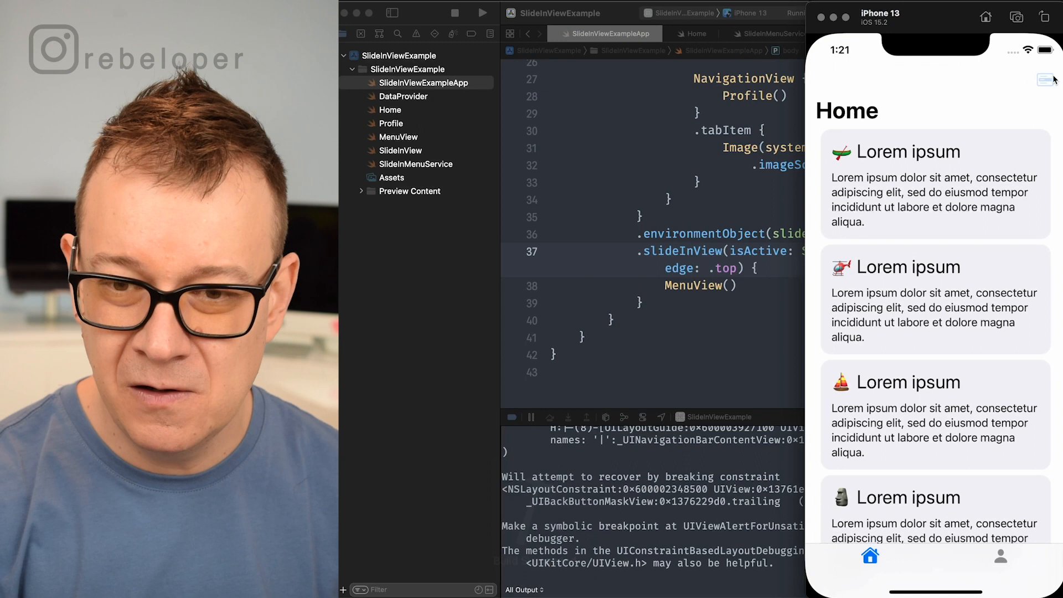
click(1046, 80)
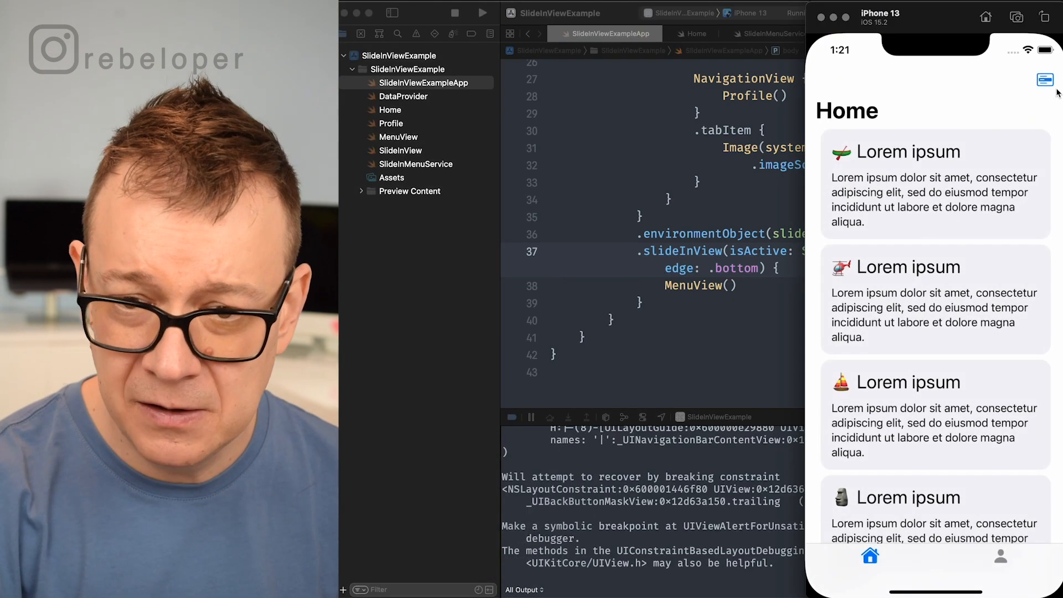
click(1046, 79)
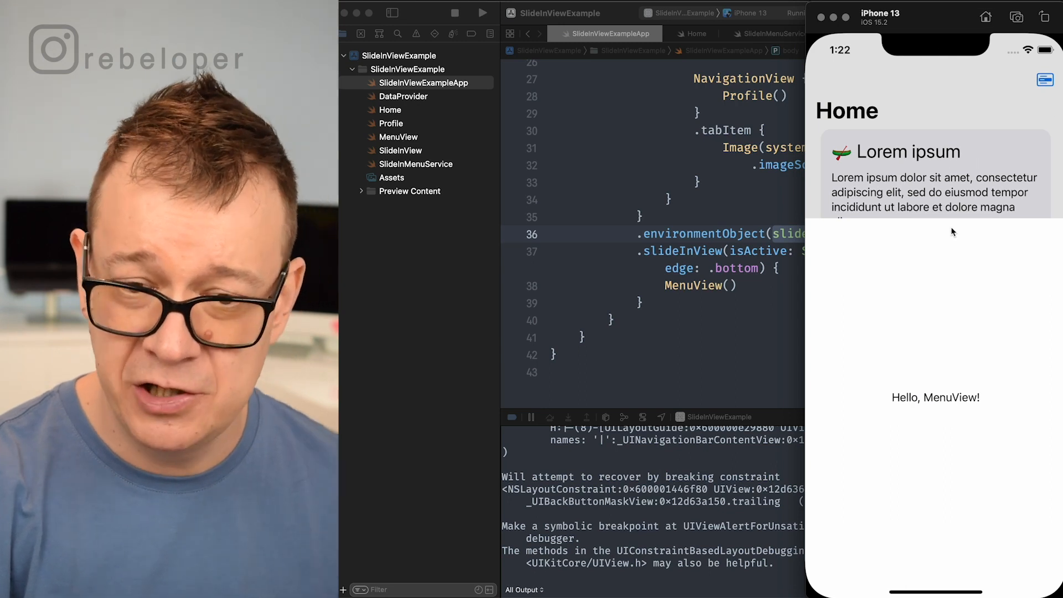
mouse_move(770, 222)
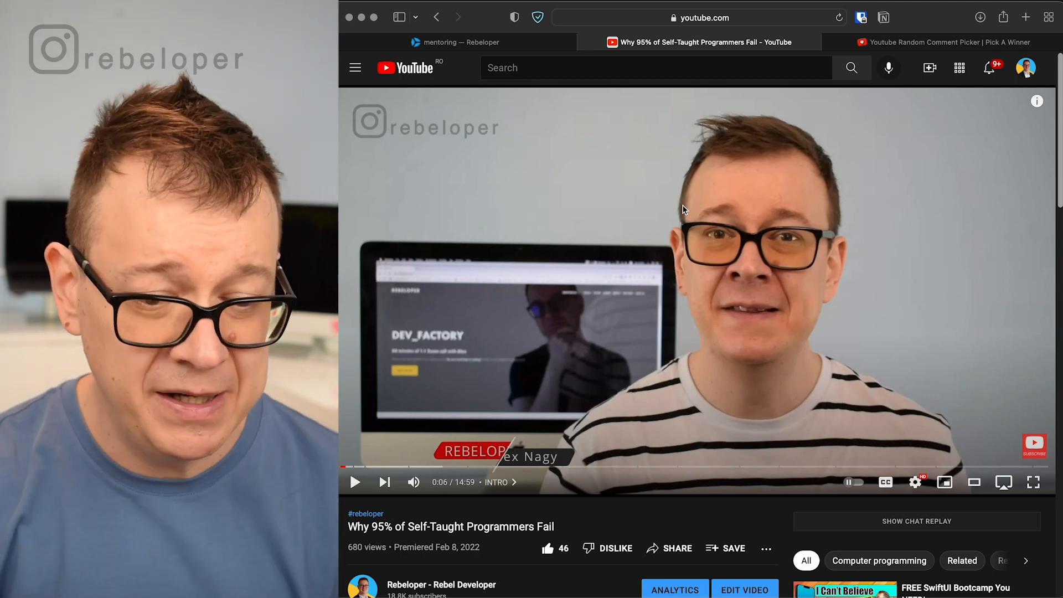
- Copy the video's short share link from YouTube's Share sheet
click(670, 547)
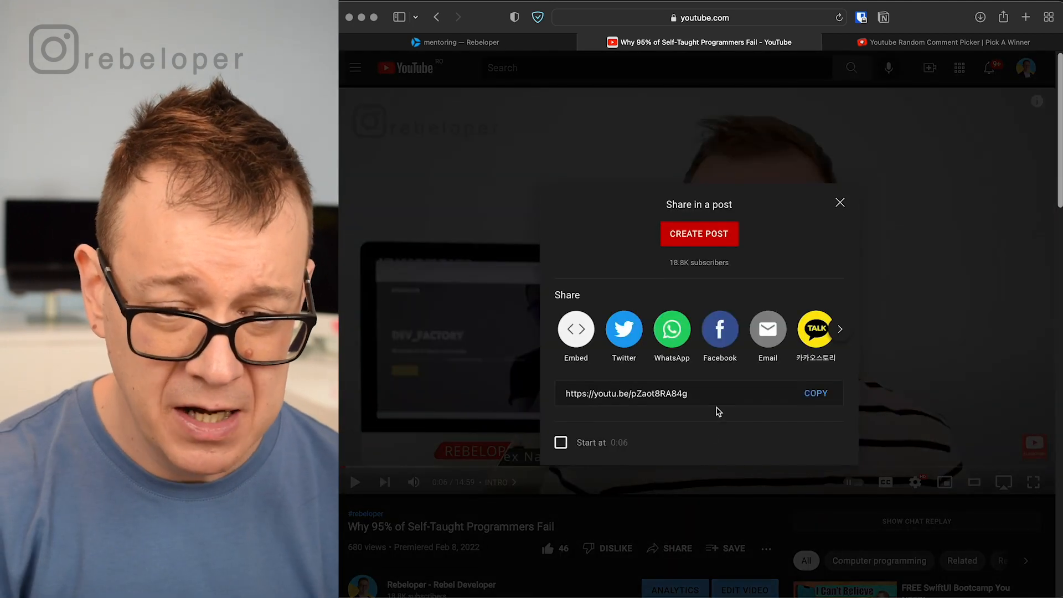
click(949, 42)
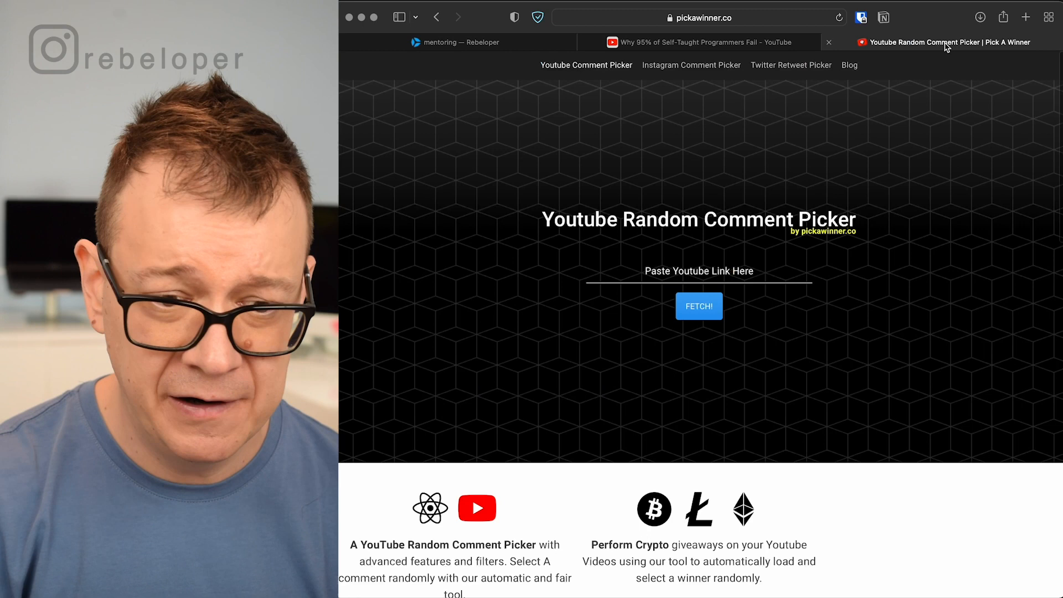
text(https://youtu.be/pZaot8RA84g)
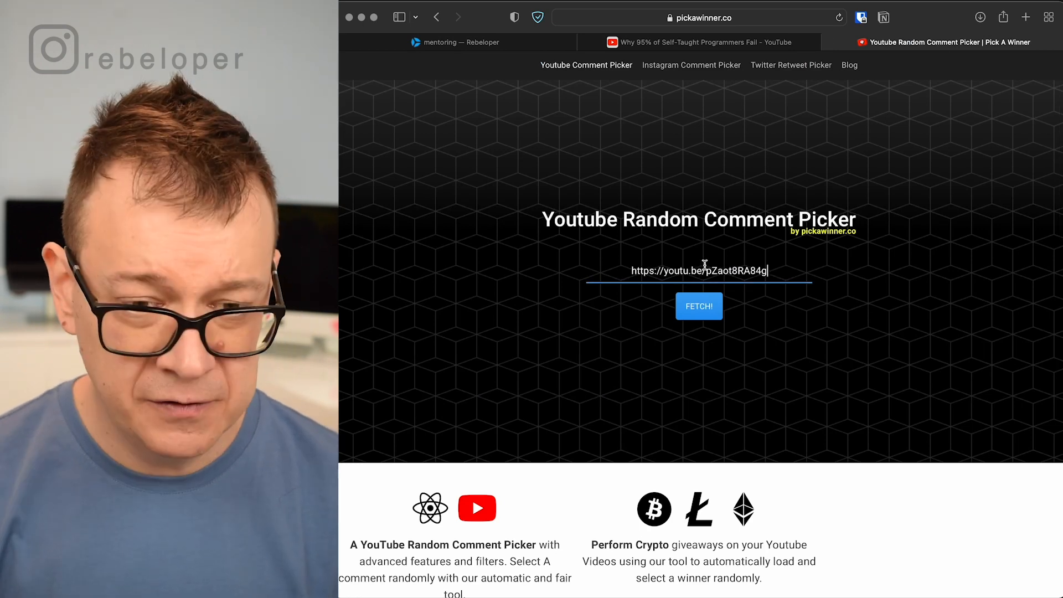
click(699, 306)
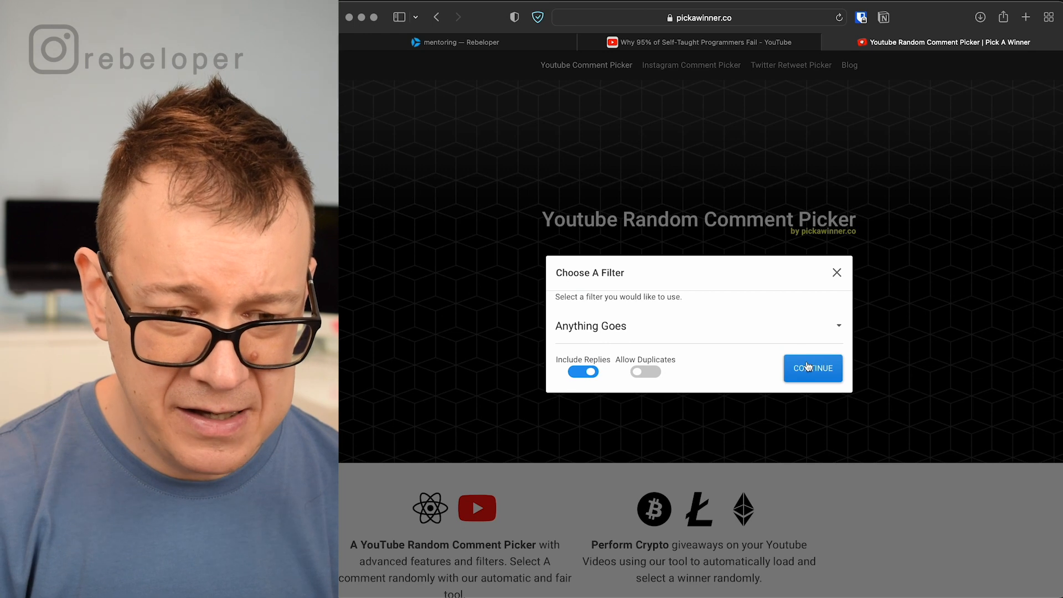
click(812, 368)
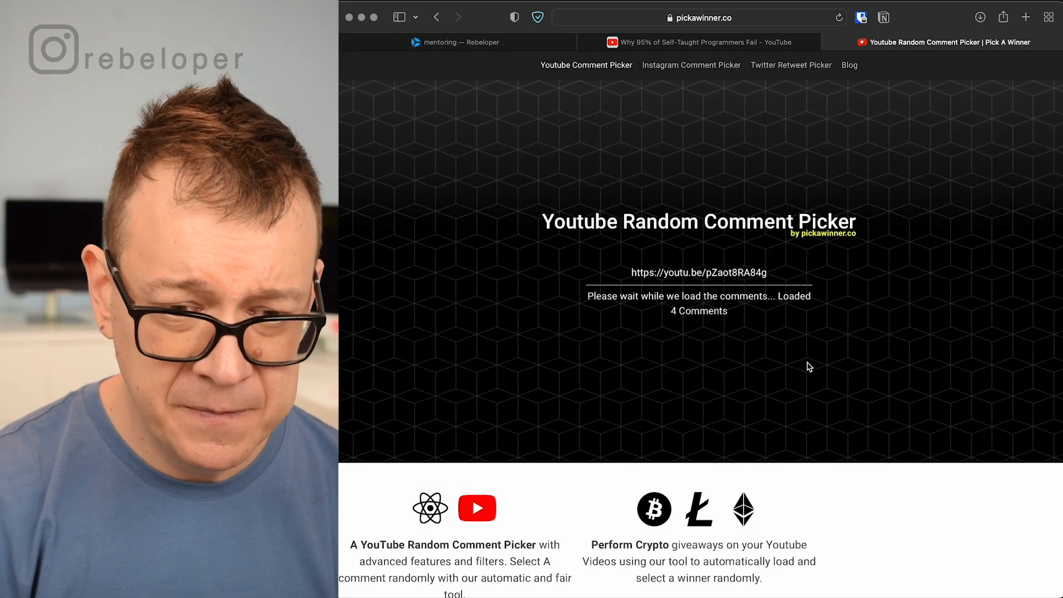